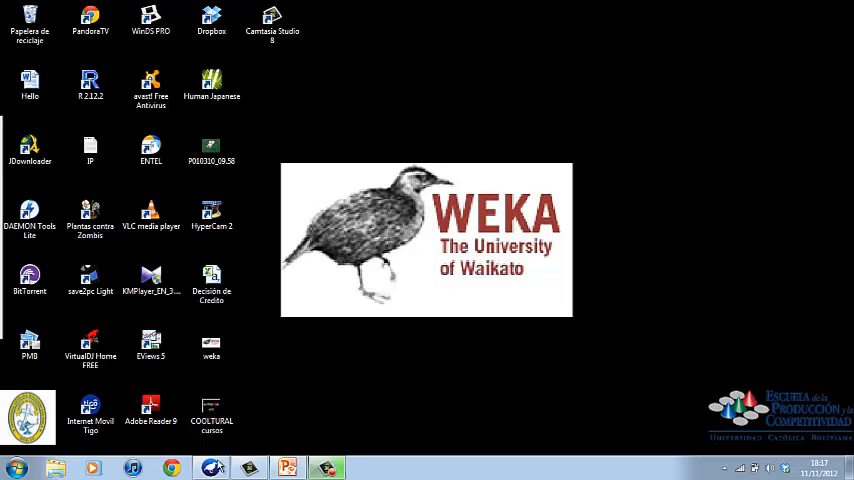
# Step: Launch Weka from the desktop shortcut and open the Explorer
pyautogui.doubleClick(211, 345)
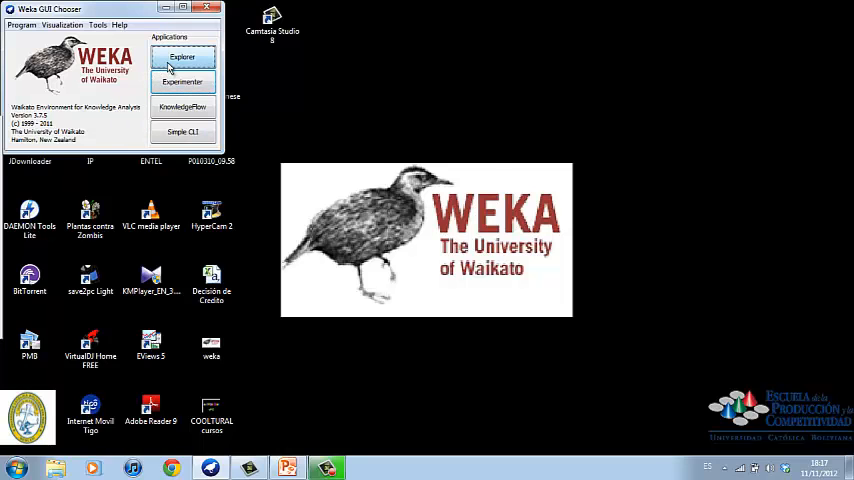
pyautogui.click(183, 56)
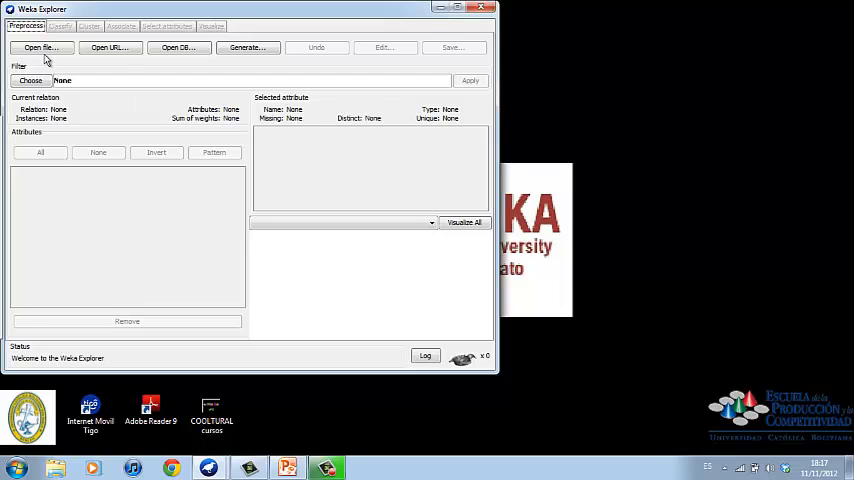
pyautogui.moveTo(63, 40)
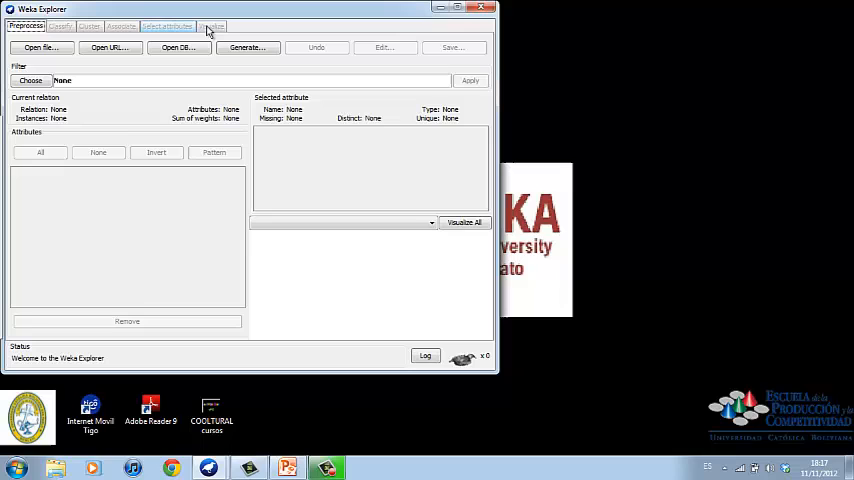
pyautogui.moveTo(211, 26)
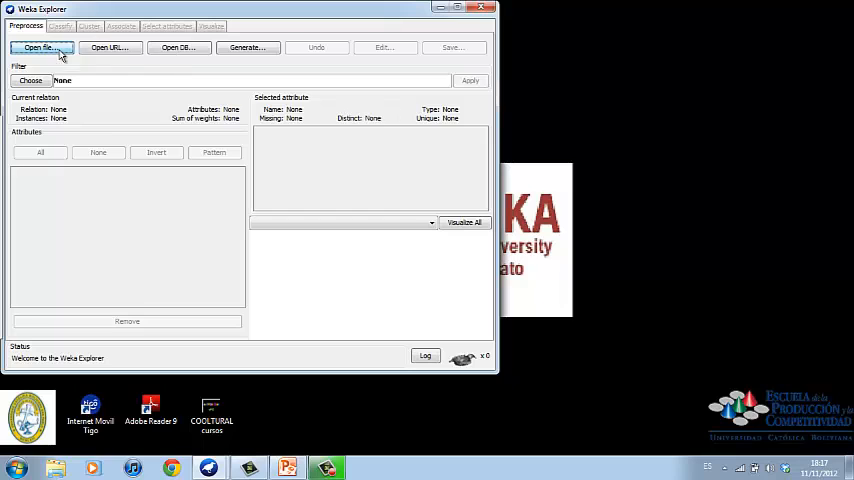
# Step: Load the credit data file from the Innovacion folder (1000 instances, 16 attributes)
pyautogui.click(40, 47)
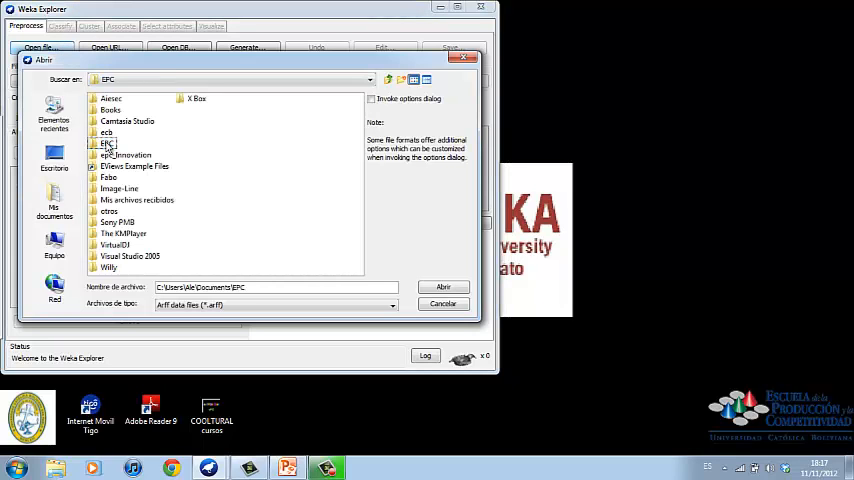
pyautogui.doubleClick(126, 154)
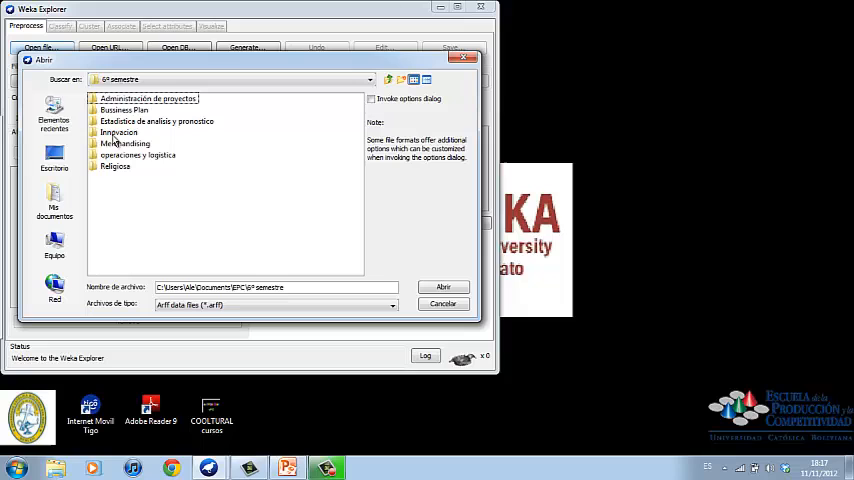
pyautogui.click(119, 131)
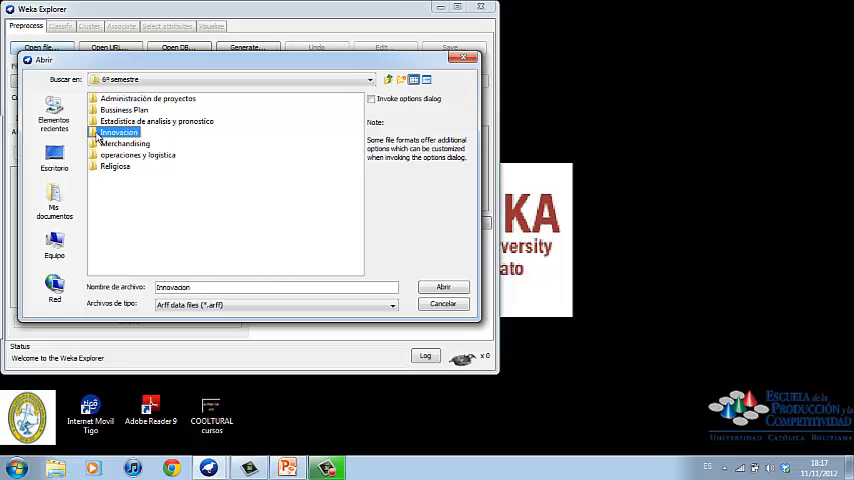
pyautogui.doubleClick(119, 132)
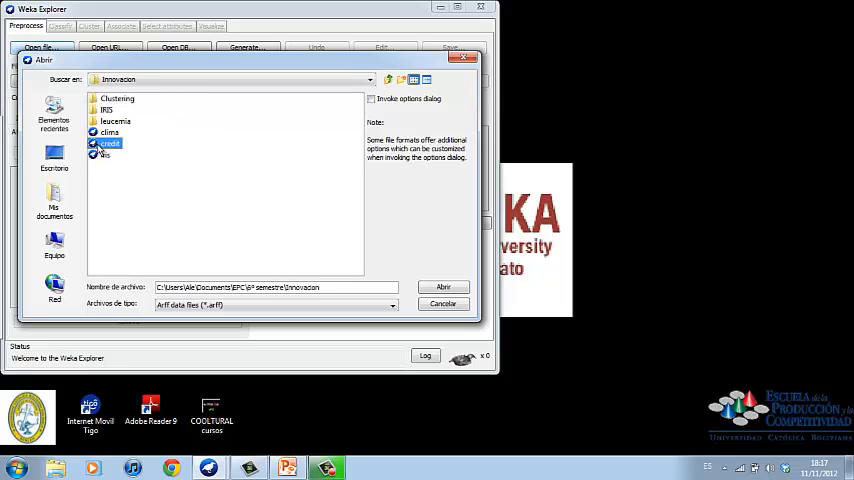
pyautogui.click(443, 287)
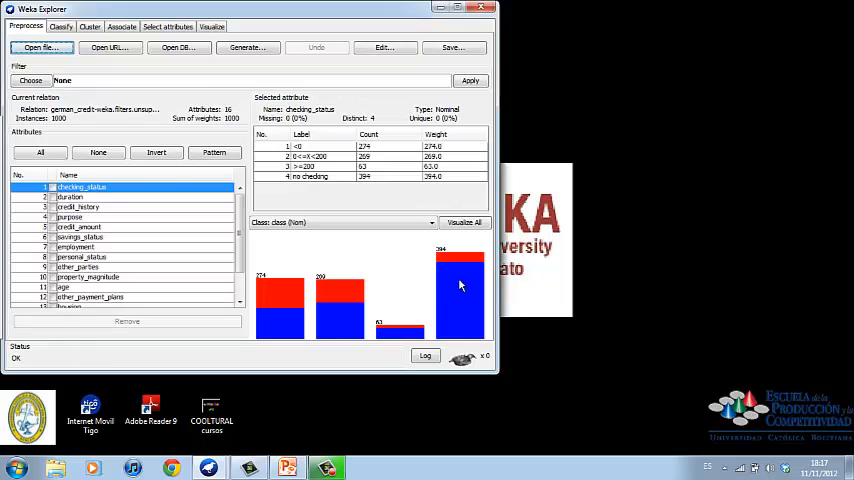
pyautogui.moveTo(245, 118)
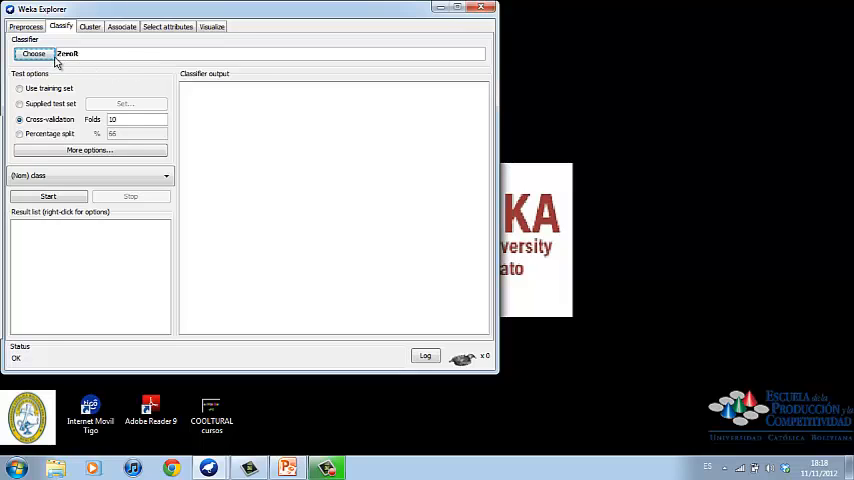
# Step: Pick a classifier, run it on the training set, then bring up the Apriori associations panel
pyautogui.click(33, 54)
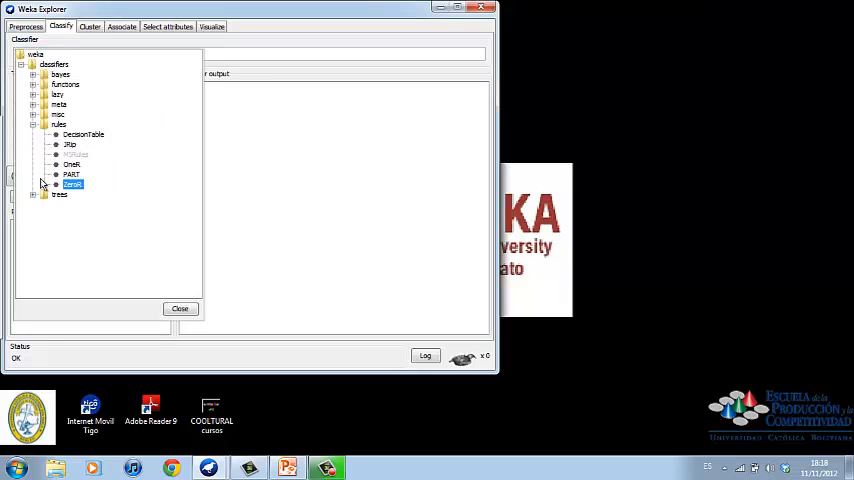
pyautogui.moveTo(140, 186)
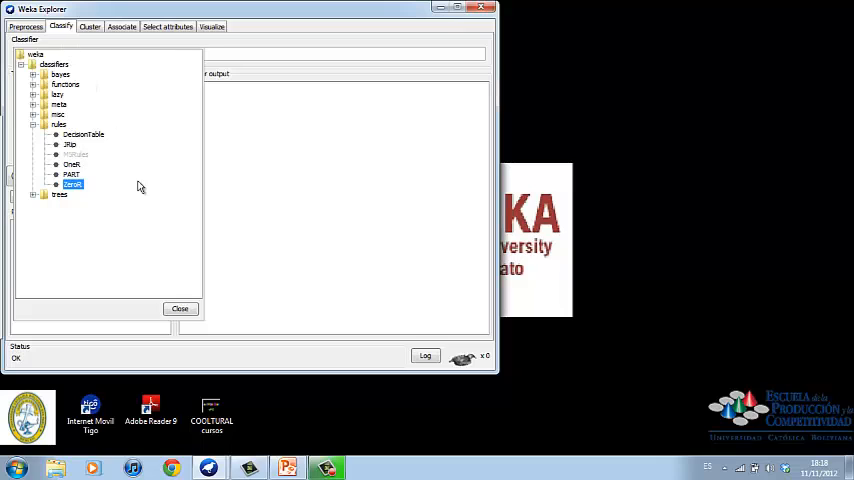
pyautogui.doubleClick(73, 184)
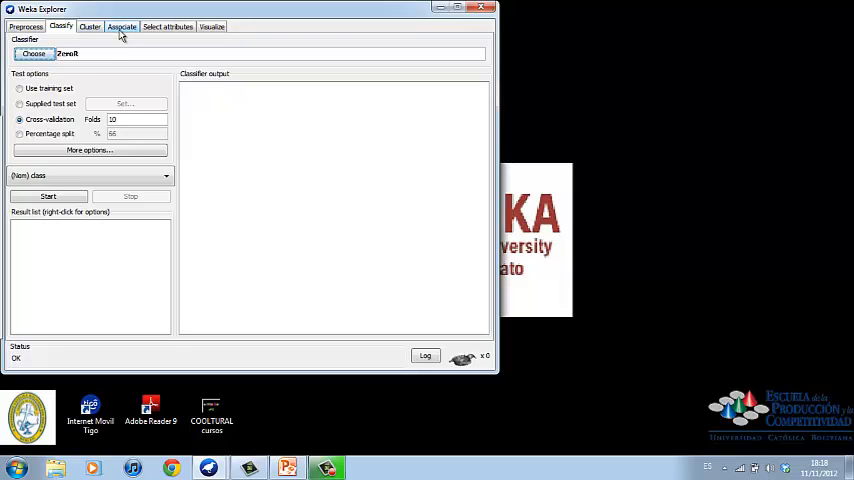
pyautogui.moveTo(121, 26)
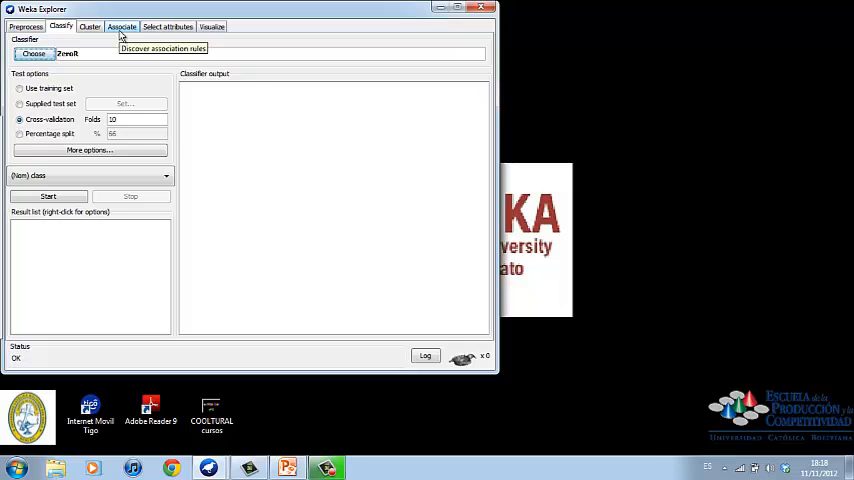
pyautogui.click(48, 196)
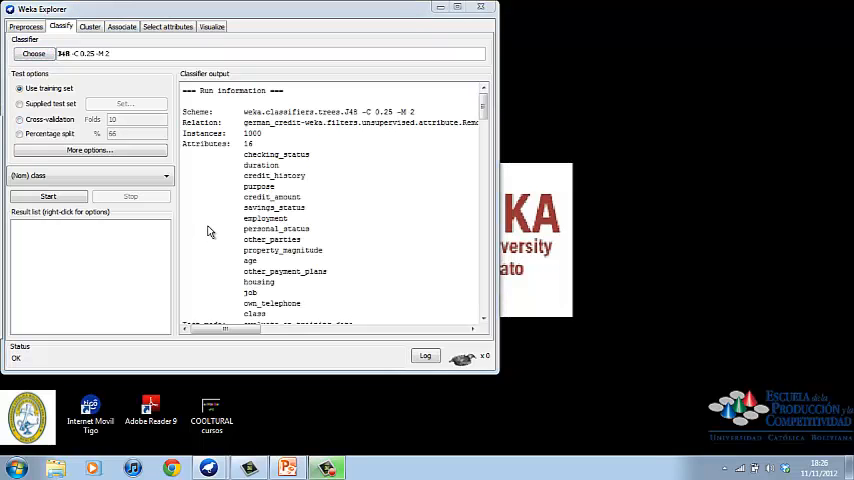
pyautogui.click(121, 26)
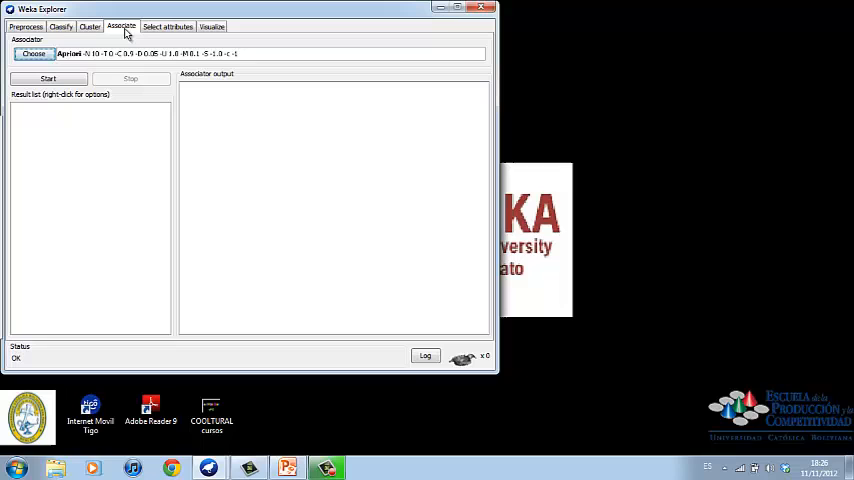
# Step: Review the available clustering algorithms, keeping SimpleKMeans as the clusterer
pyautogui.click(34, 53)
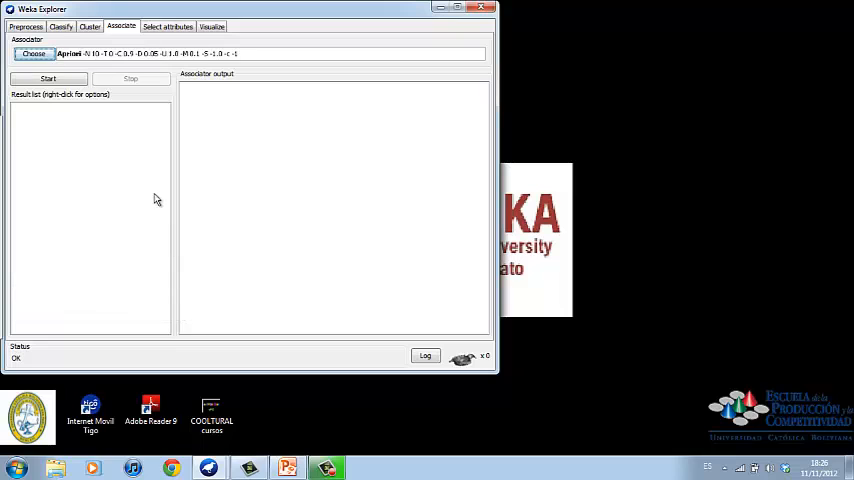
pyautogui.moveTo(143, 131)
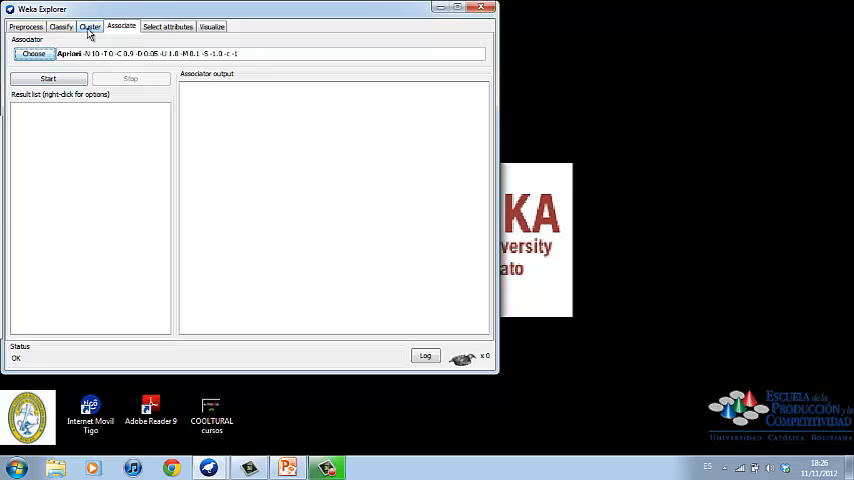
pyautogui.click(89, 26)
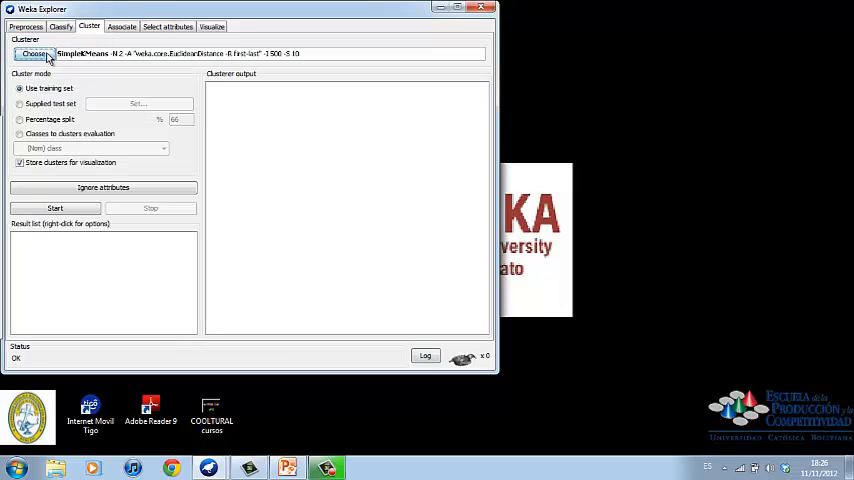
pyautogui.click(33, 53)
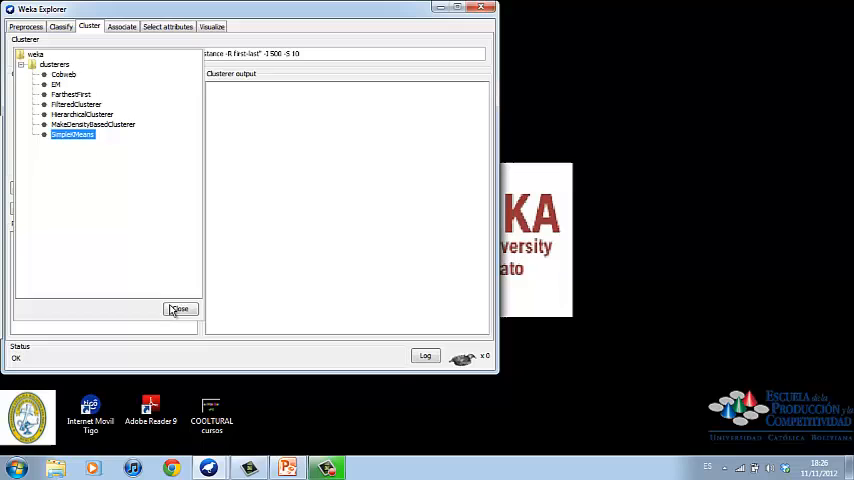
pyautogui.click(180, 309)
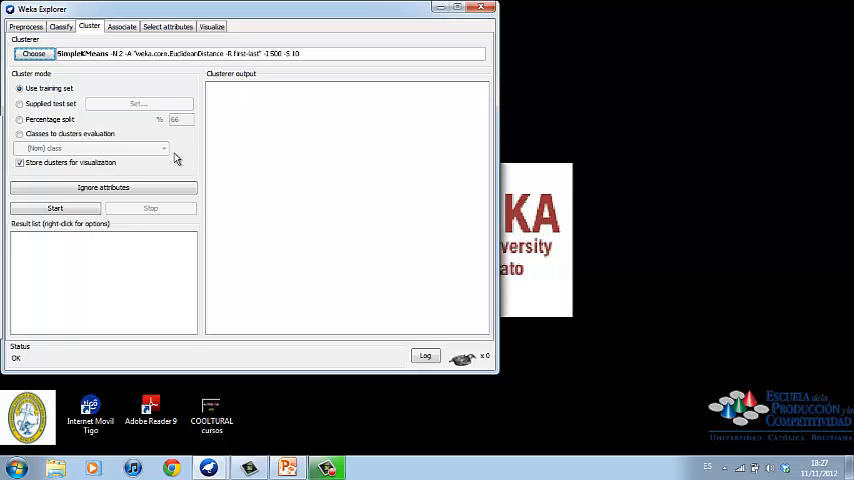
pyautogui.moveTo(168, 27)
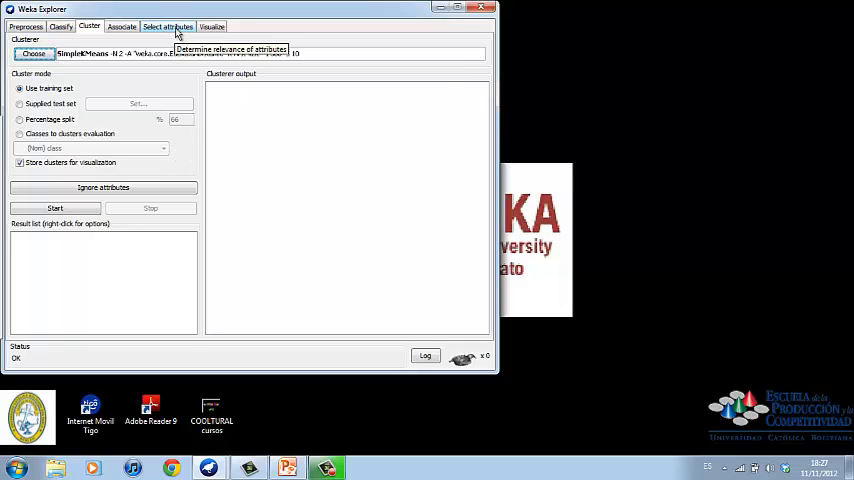
# Step: Inspect the credit_history versus job scatter plot with jitter increased to spread points
pyautogui.click(167, 26)
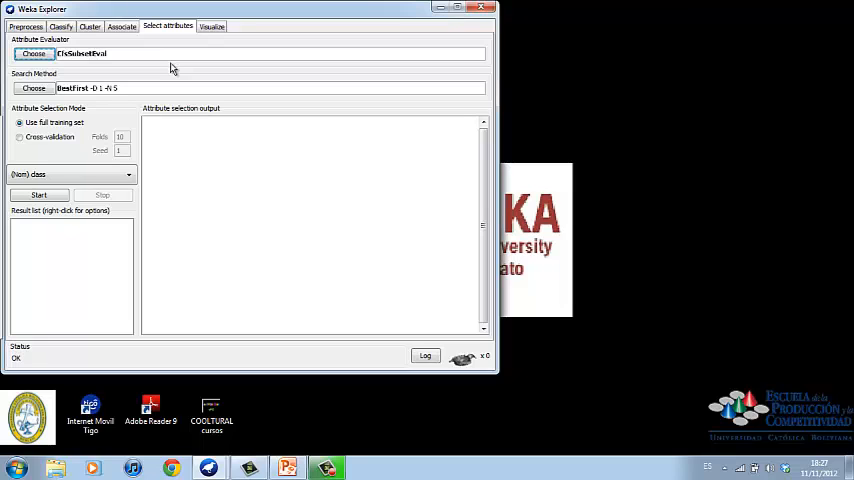
pyautogui.moveTo(227, 44)
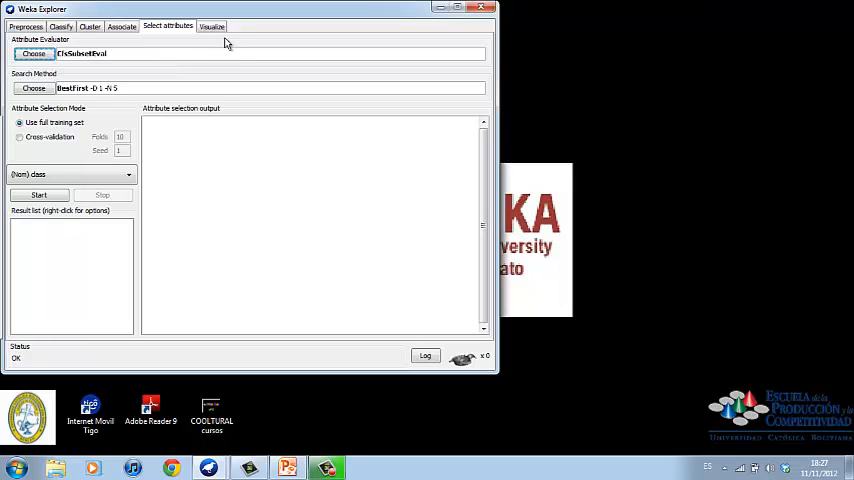
pyautogui.click(211, 26)
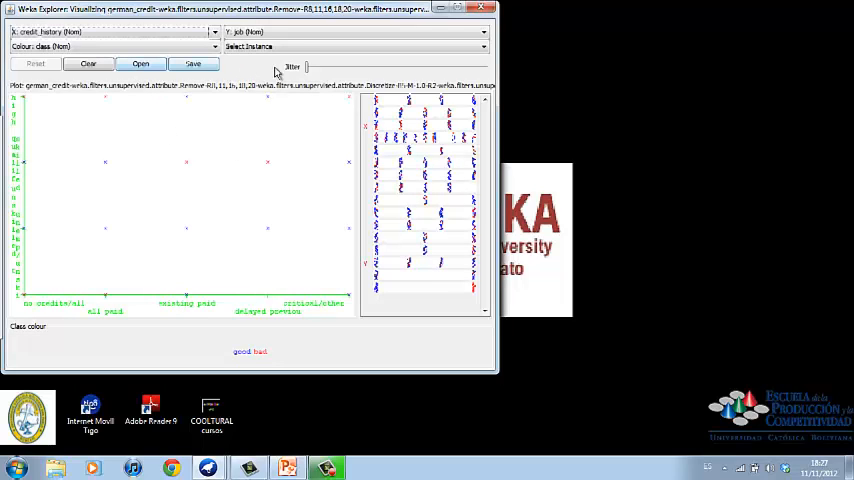
pyautogui.moveTo(307, 67); pyautogui.dragTo(390, 67)
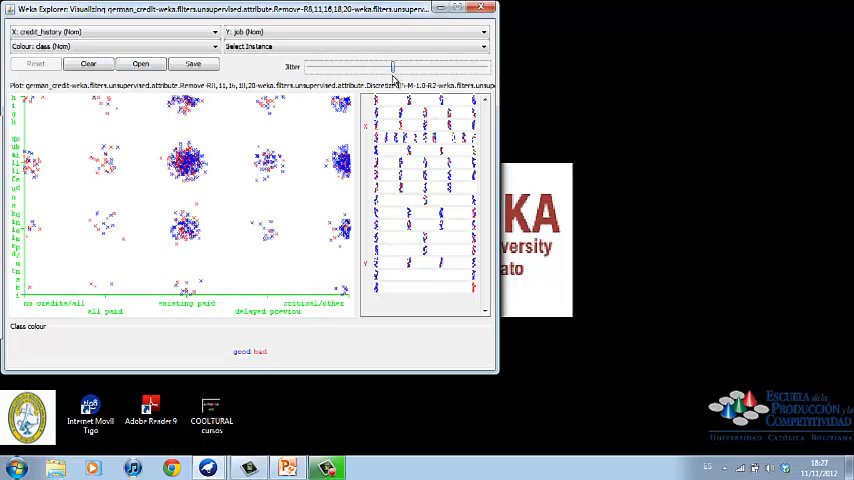
pyautogui.moveTo(392, 67); pyautogui.dragTo(430, 67)
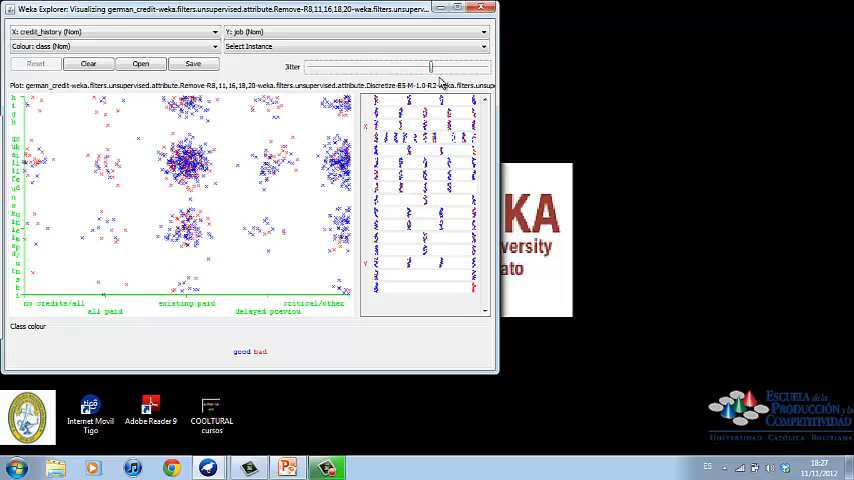
pyautogui.moveTo(430, 66); pyautogui.dragTo(442, 66)
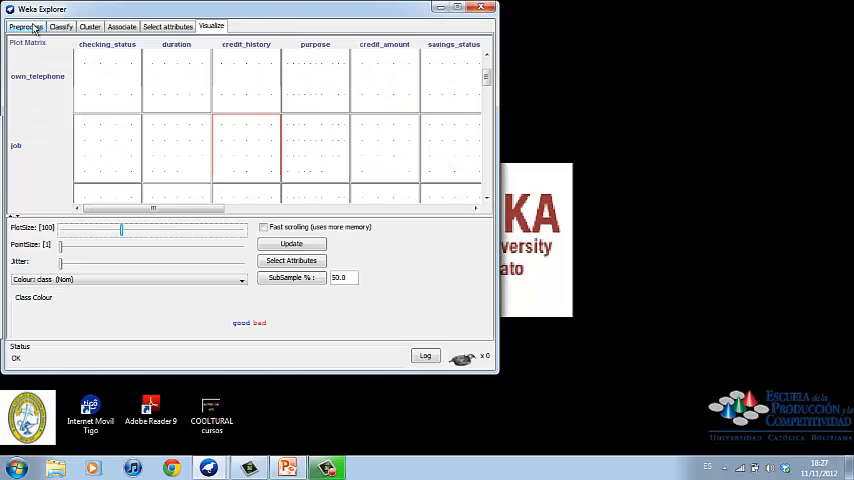
# Step: Return to Preprocess and view the employment attribute's class-split distribution
pyautogui.click(26, 26)
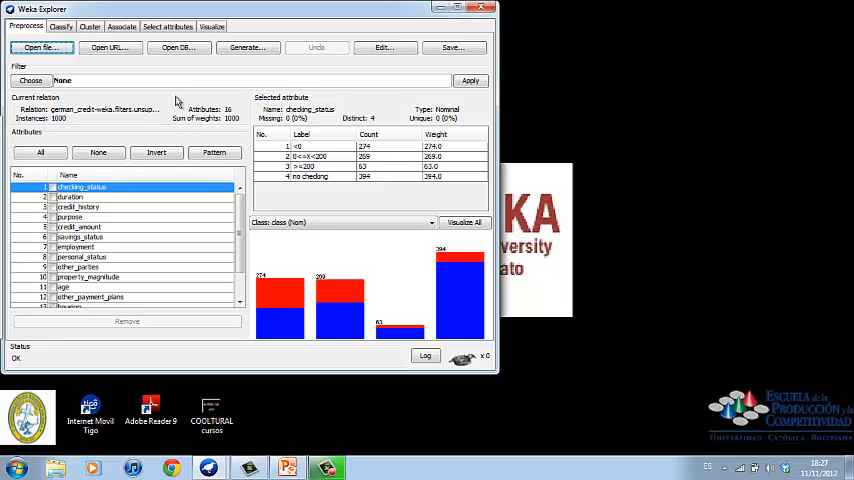
pyautogui.moveTo(113, 229)
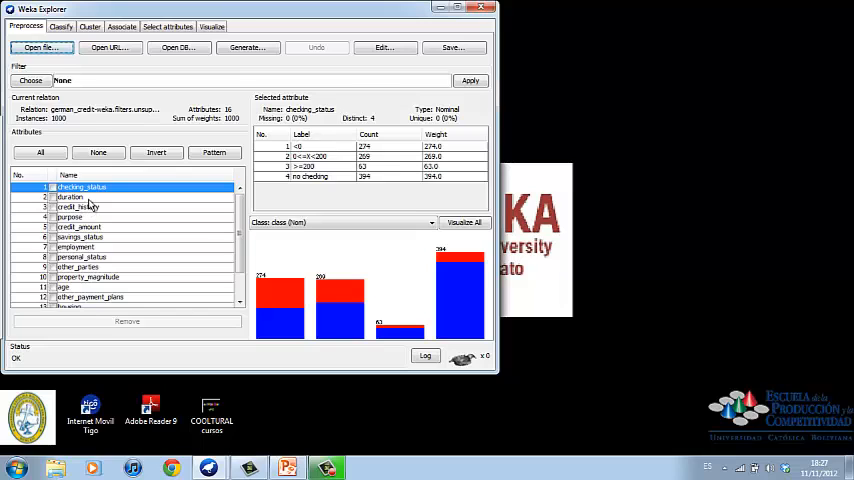
pyautogui.click(76, 247)
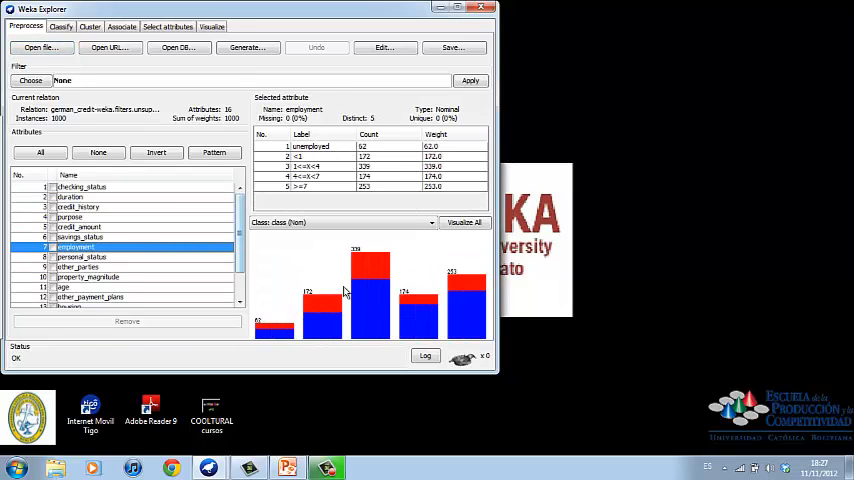
pyautogui.moveTo(390, 295)
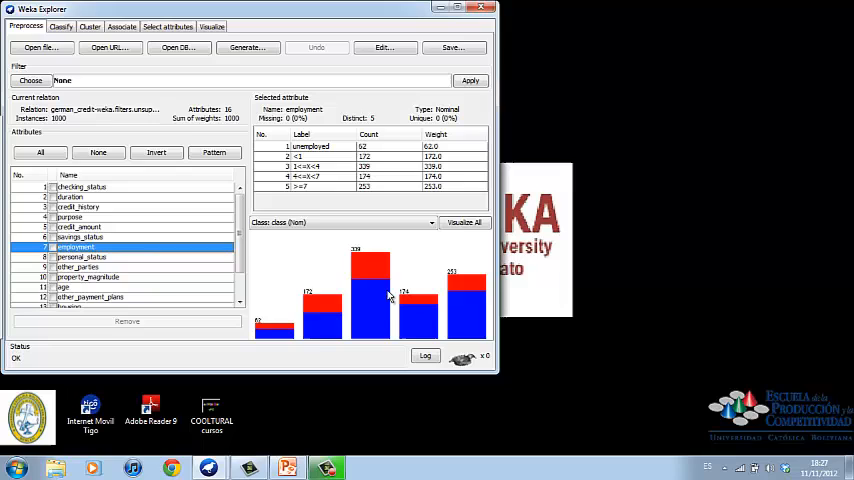
pyautogui.moveTo(316, 278)
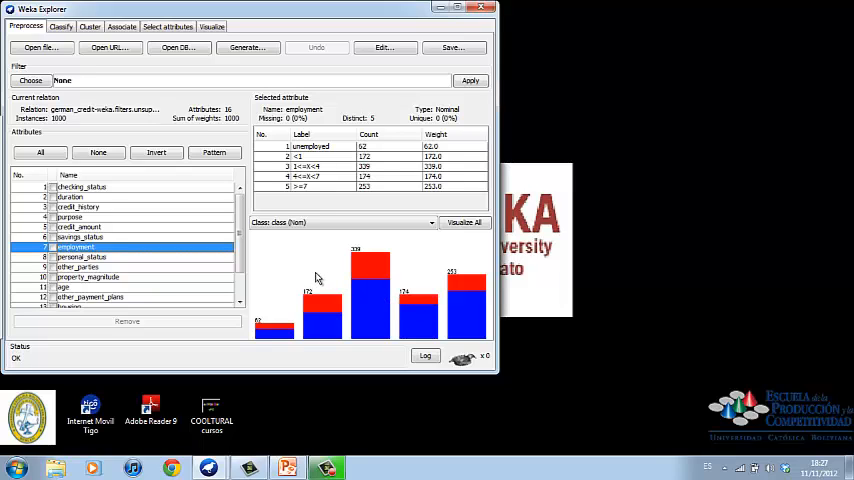
pyautogui.moveTo(291, 265)
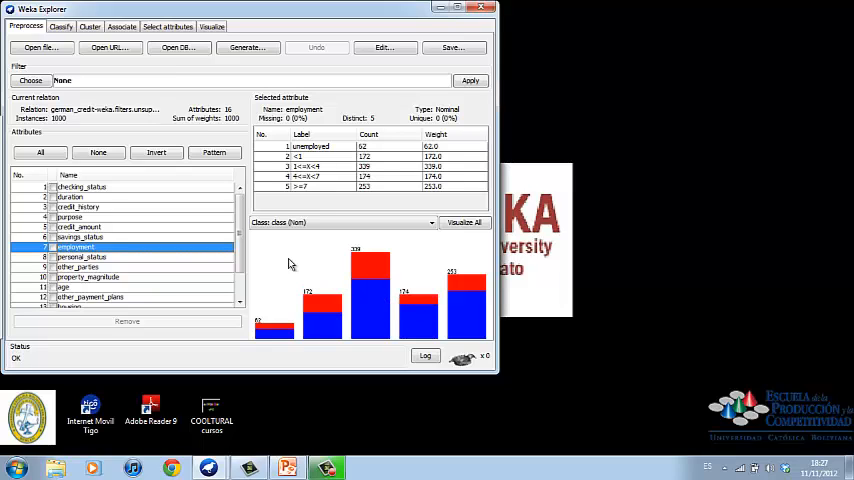
pyautogui.moveTo(266, 256)
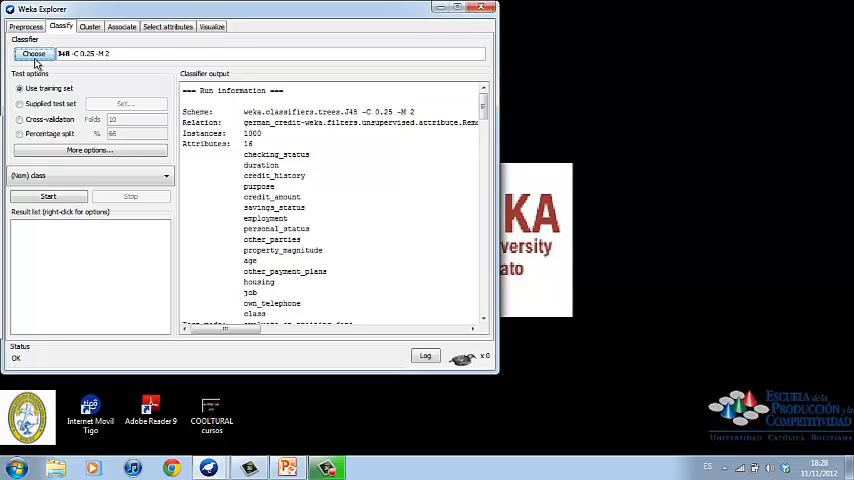
# Step: Browse the bayes, meta and functions classifier groups in the classifier list
pyautogui.click(34, 53)
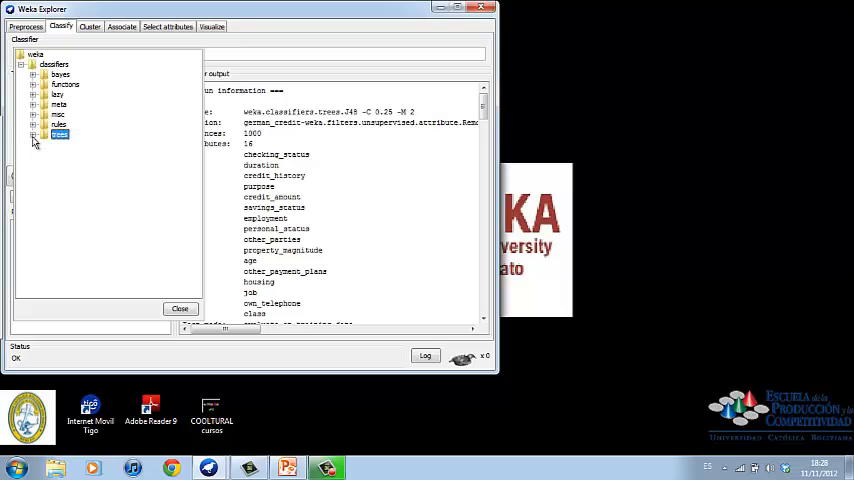
pyautogui.click(34, 64)
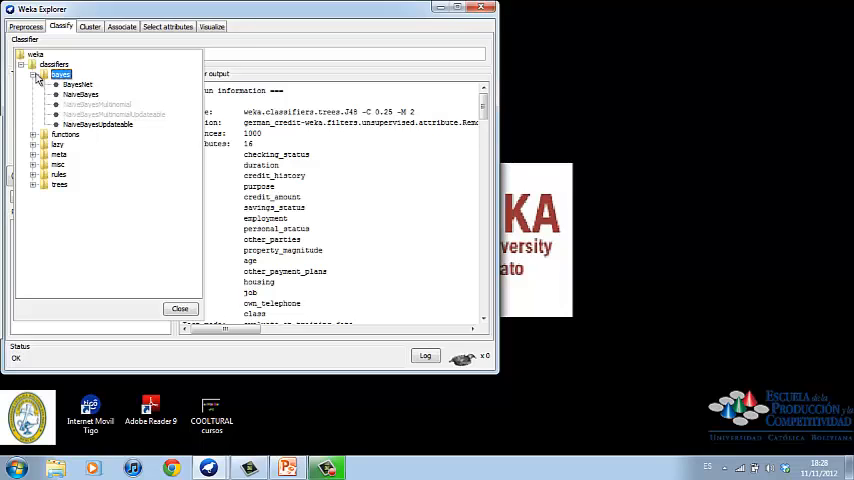
pyautogui.click(33, 74)
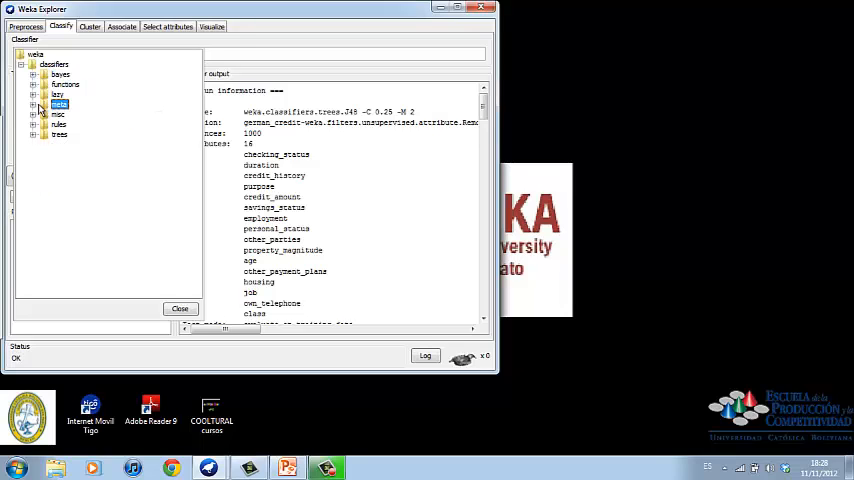
pyautogui.click(45, 104)
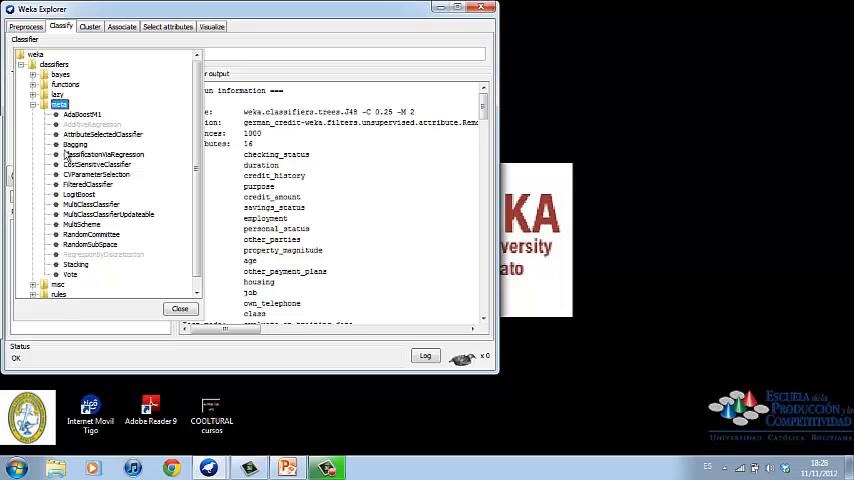
pyautogui.click(33, 104)
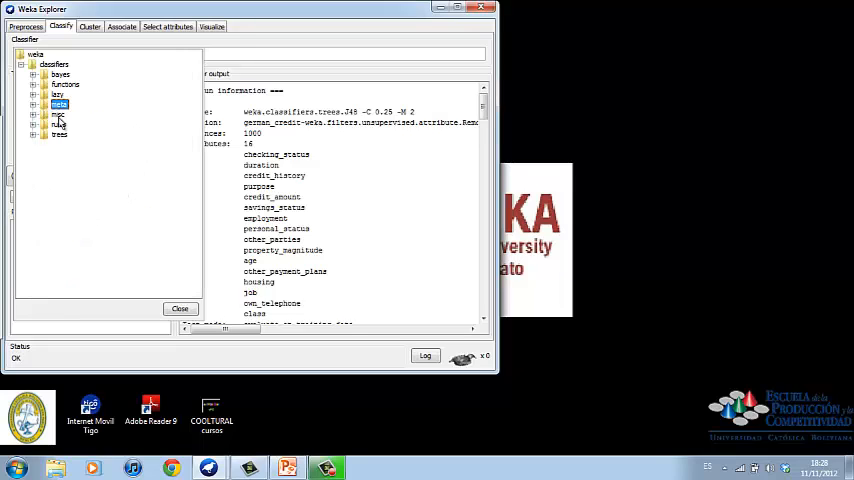
pyautogui.click(64, 84)
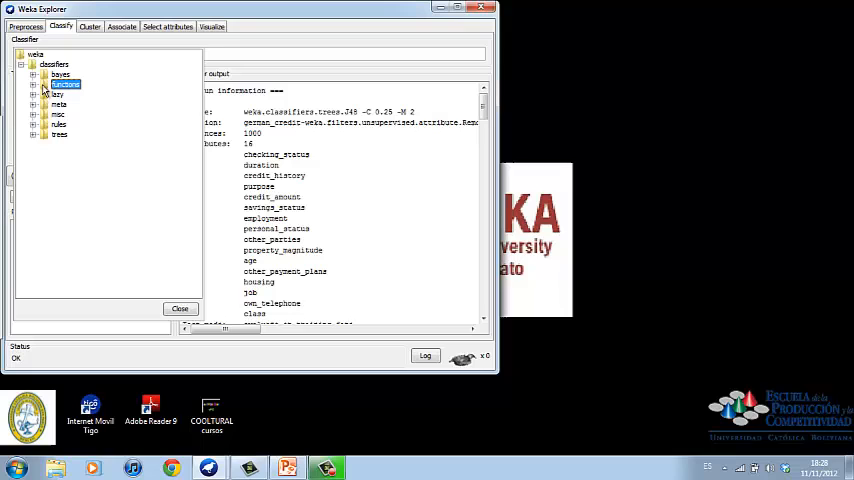
pyautogui.click(45, 84)
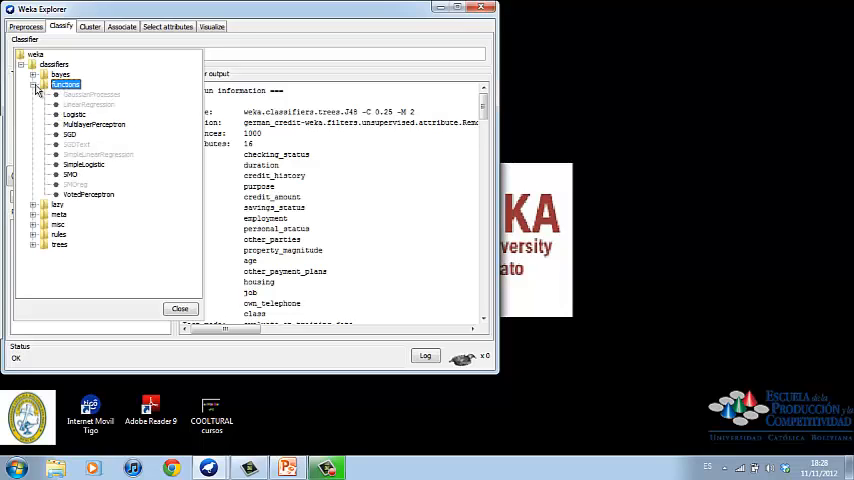
pyautogui.click(33, 85)
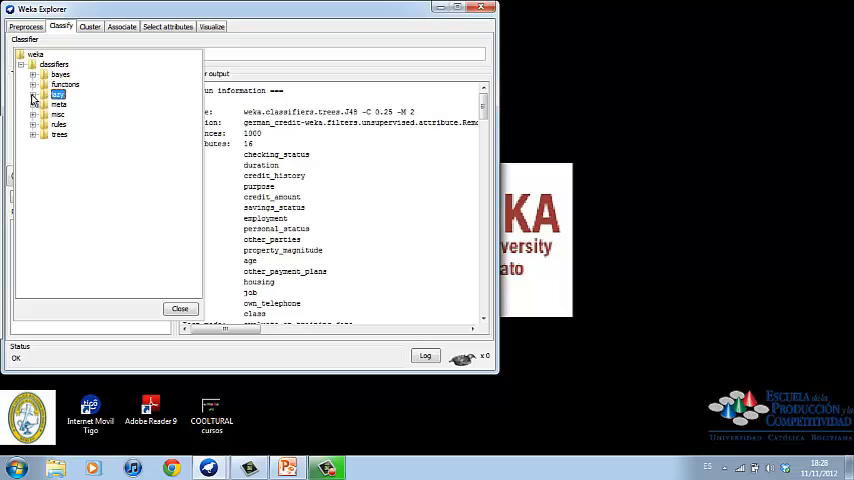
# Step: Browse the lazy and rules groups, then select trees > J48
pyautogui.click(33, 94)
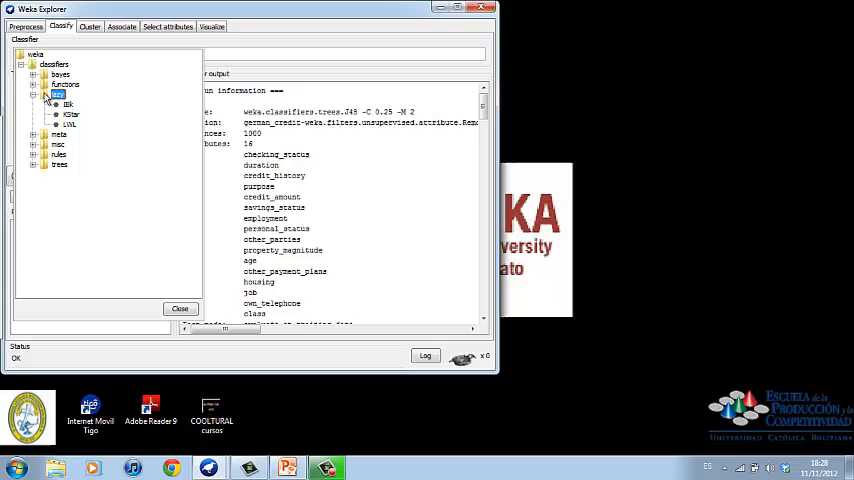
pyautogui.click(45, 93)
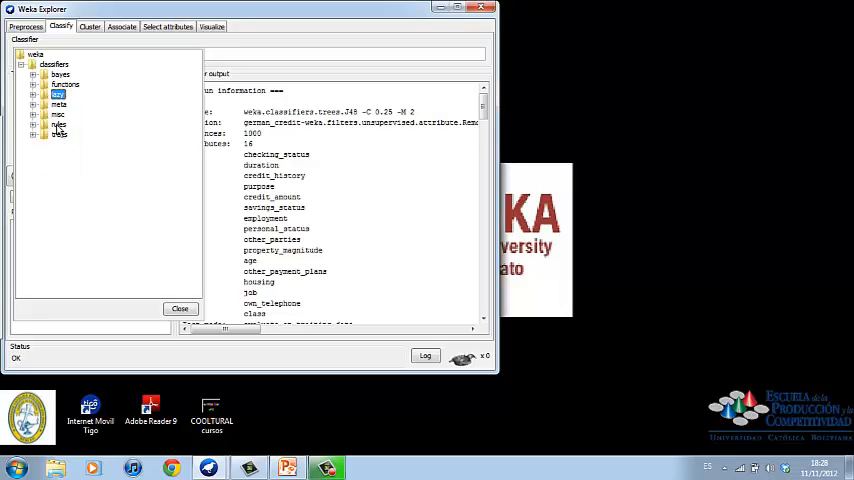
pyautogui.click(45, 124)
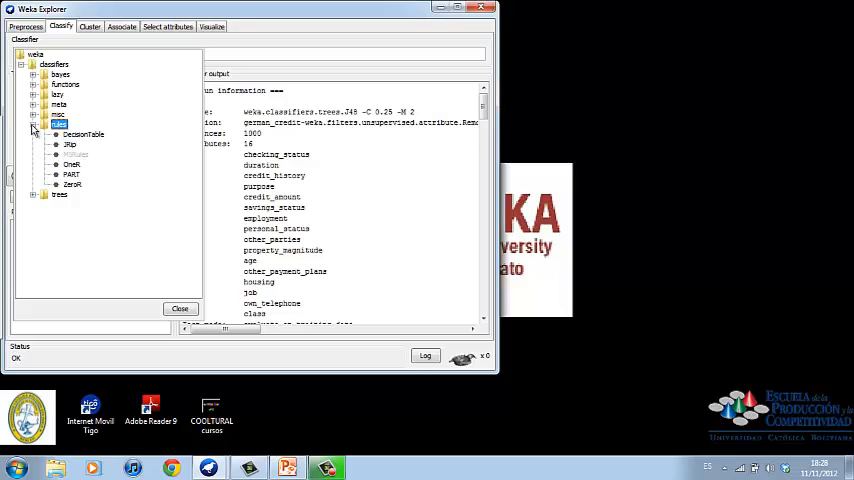
pyautogui.click(33, 124)
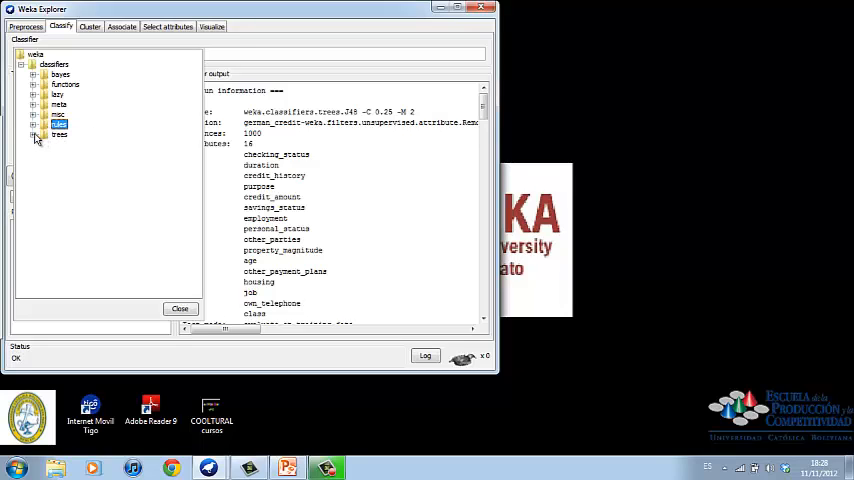
pyautogui.click(34, 134)
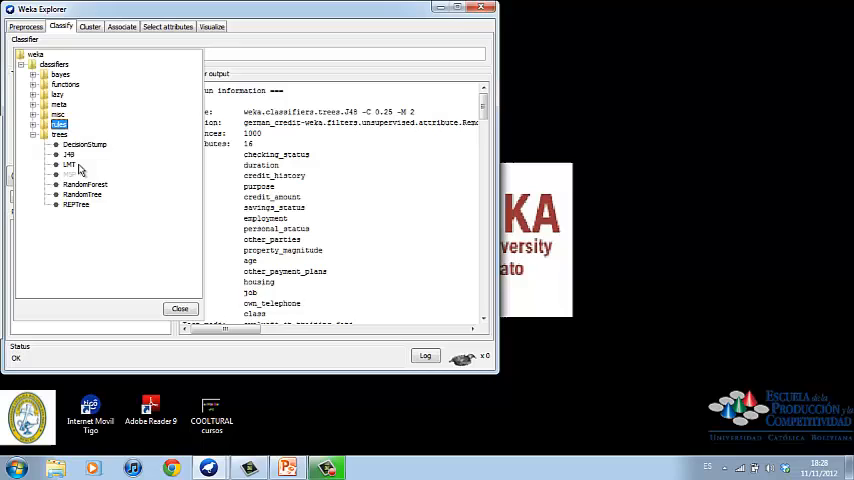
pyautogui.click(68, 154)
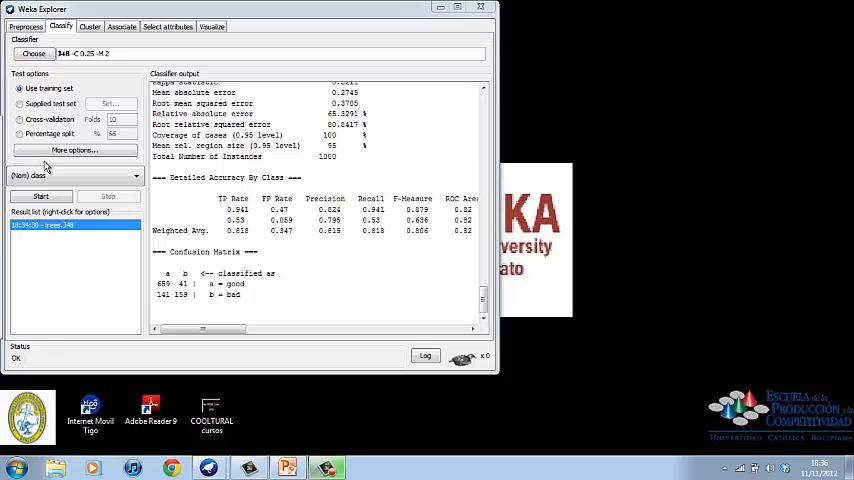
# Step: Run J48 on the training set again, adding a second trees.J48 result
pyautogui.click(33, 53)
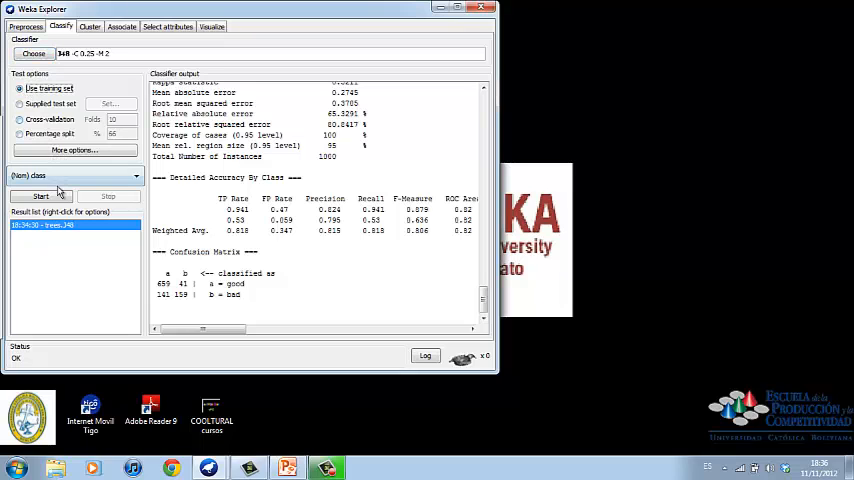
pyautogui.click(40, 195)
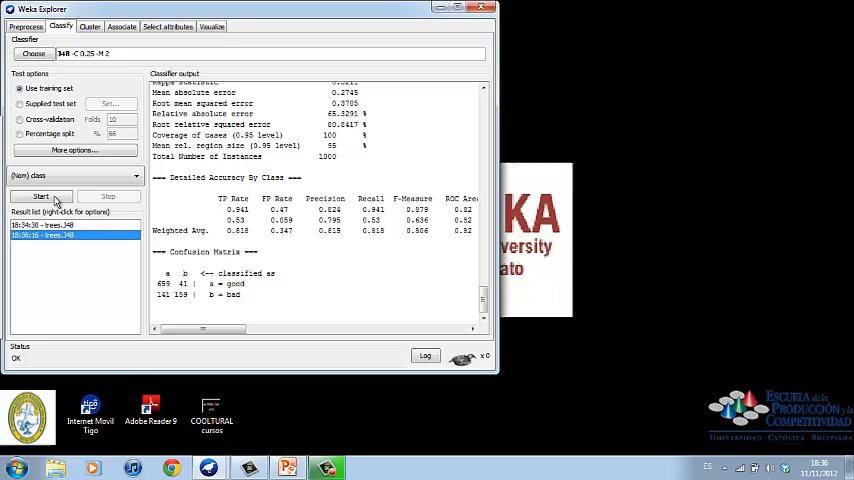
pyautogui.moveTo(41, 196)
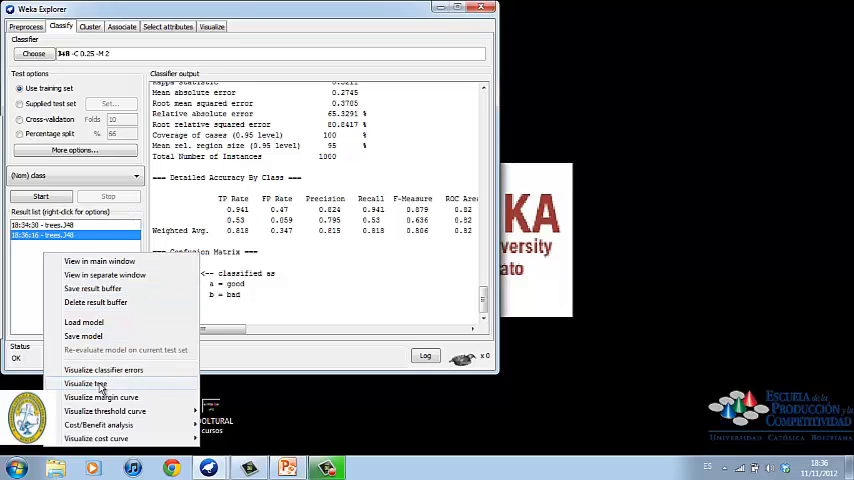
# Step: Display the checking_status-rooted J48 tree fitted to screen, then close the viewer
pyautogui.click(85, 383)
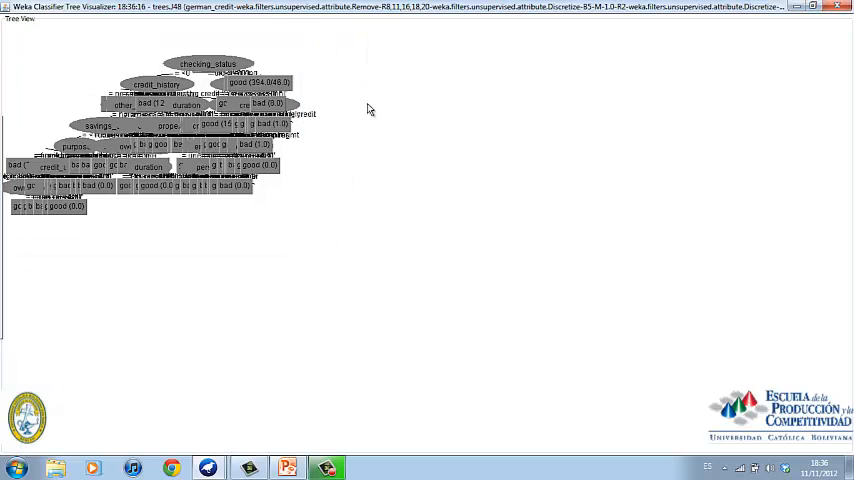
pyautogui.rightClick(369, 110)
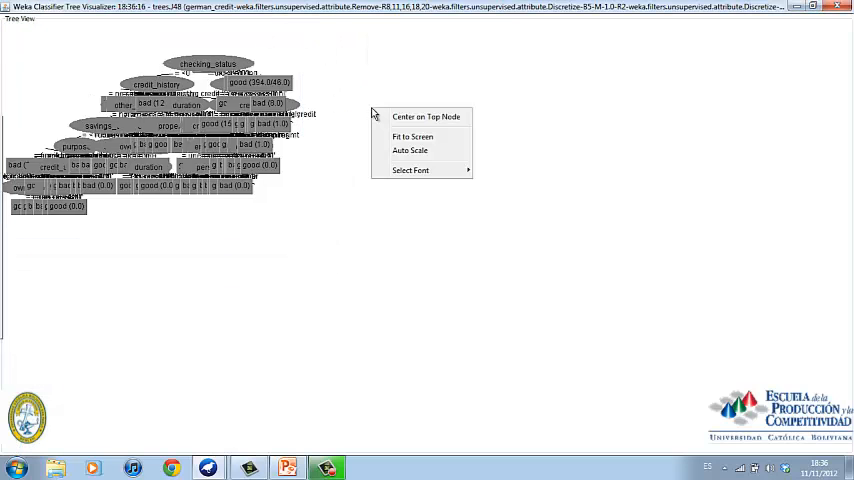
pyautogui.click(412, 137)
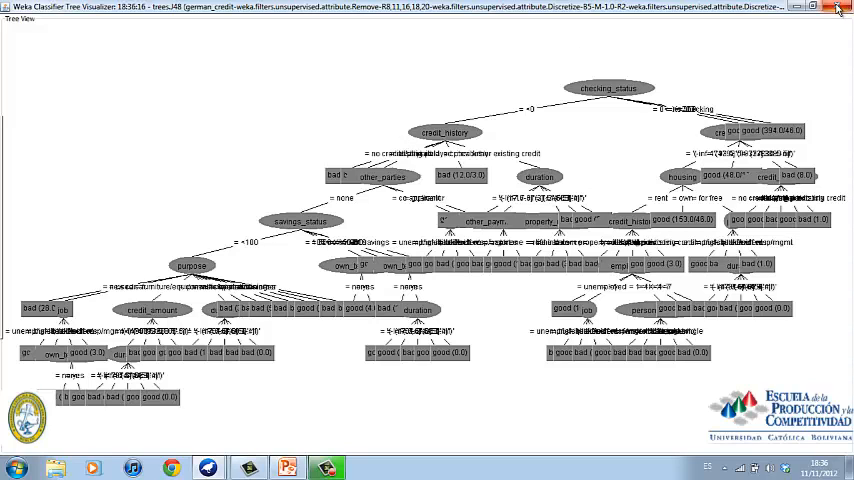
pyautogui.moveTo(840, 8)
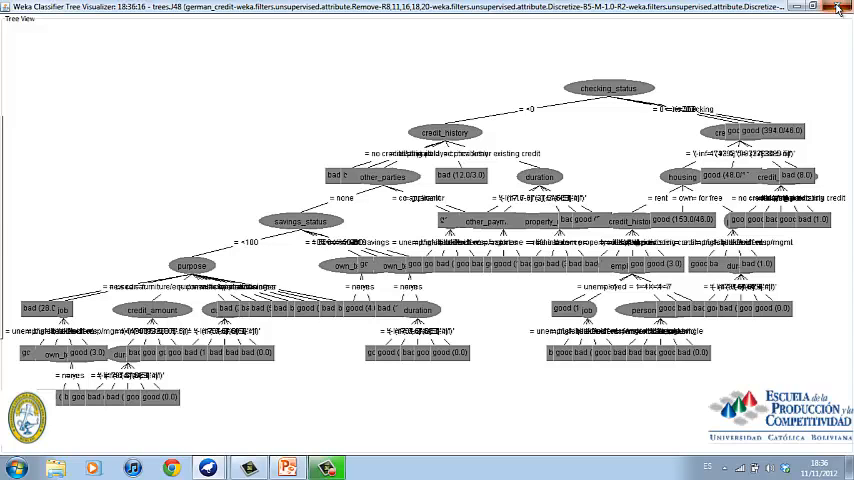
pyautogui.click(840, 7)
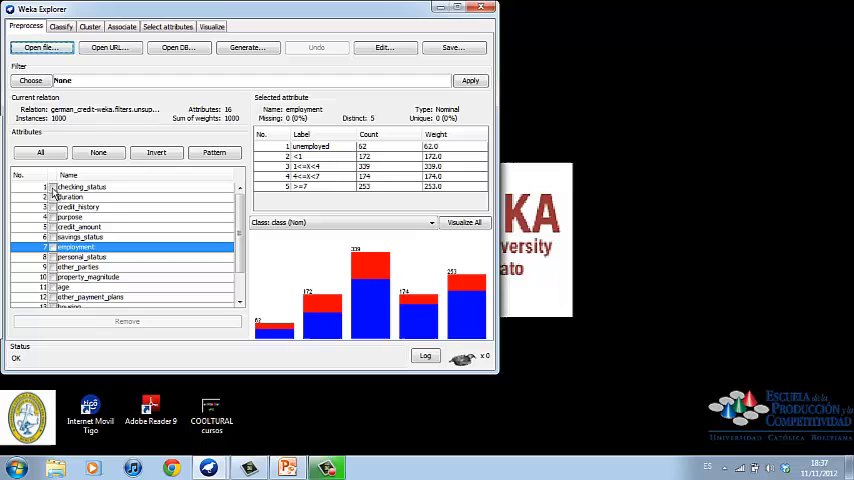
# Step: Remove checking_status, duration, purpose, savings_status, own_telephone and other unwanted attributes
pyautogui.click(80, 187)
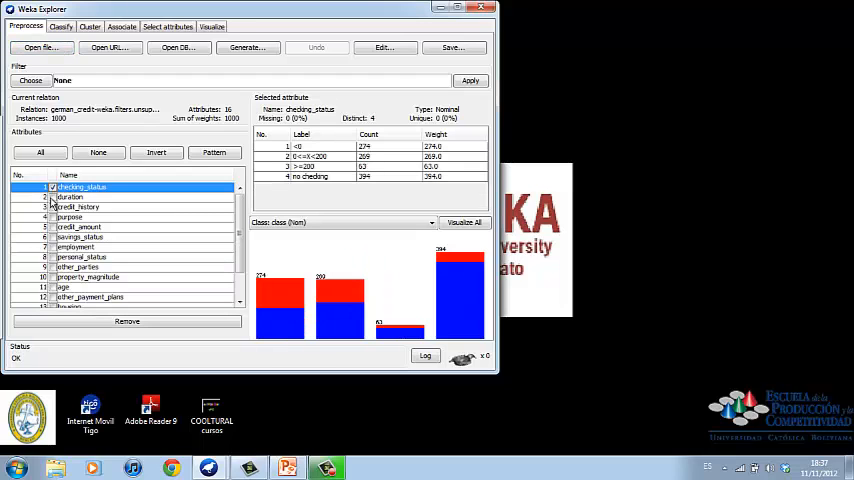
pyautogui.click(78, 206)
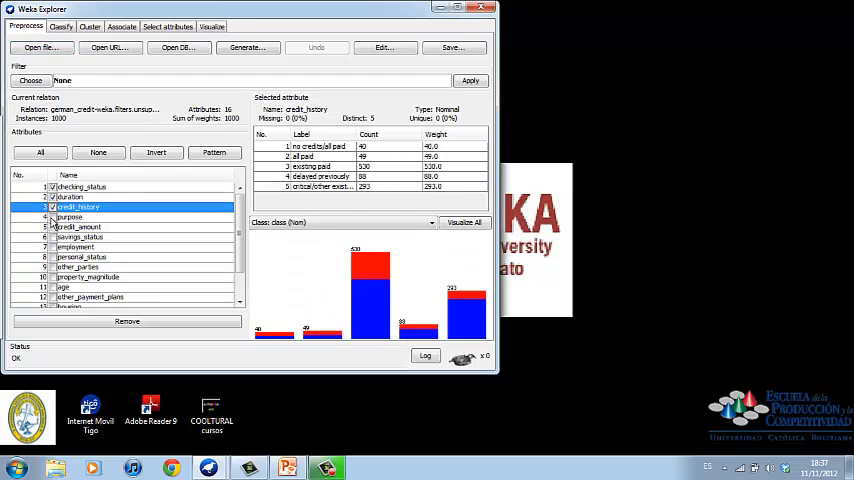
pyautogui.click(80, 237)
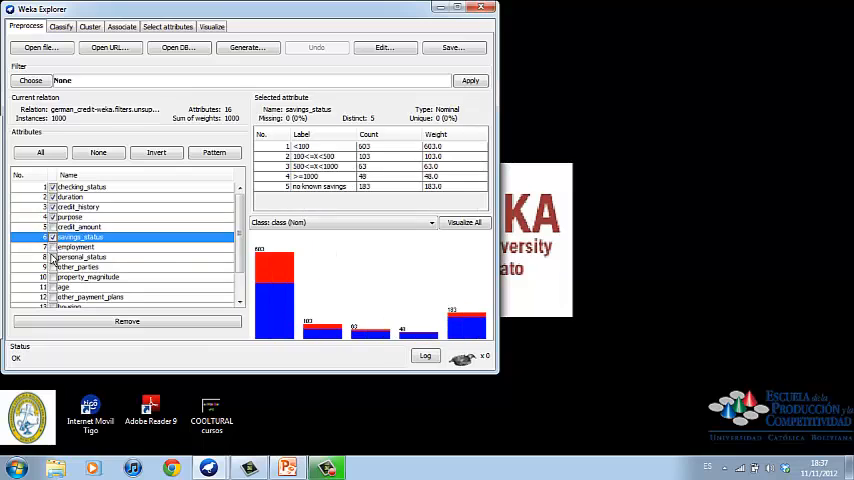
pyautogui.click(88, 277)
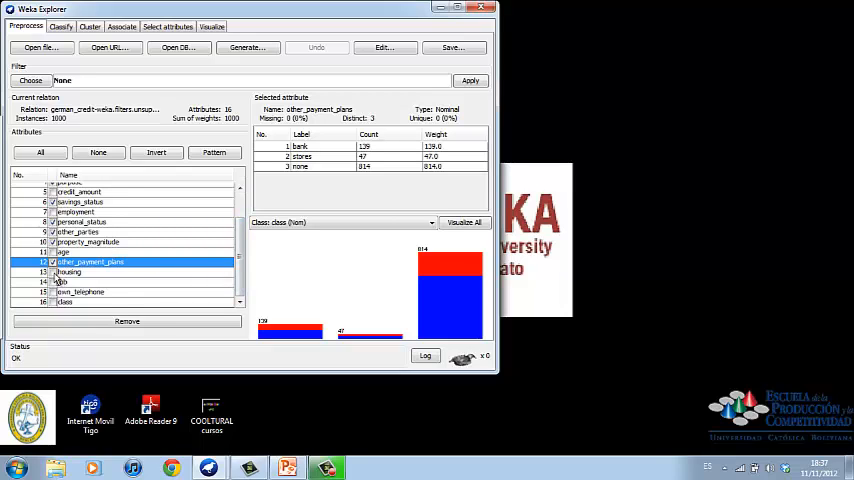
pyautogui.click(80, 292)
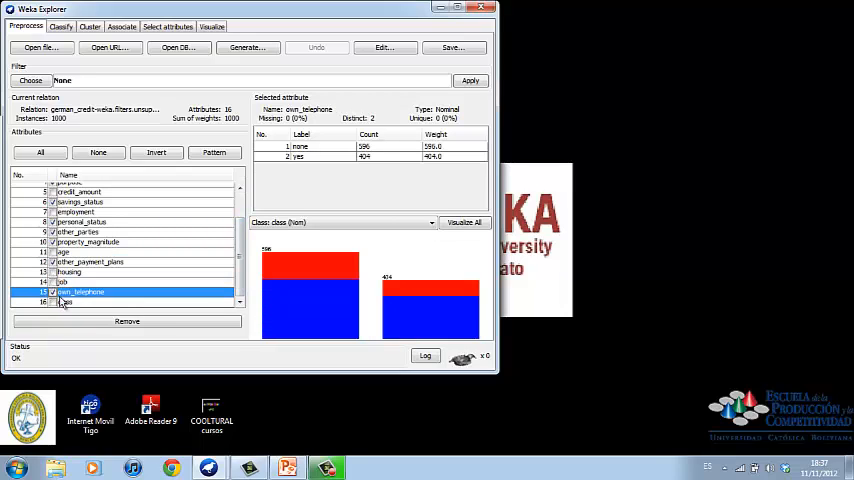
pyautogui.click(126, 321)
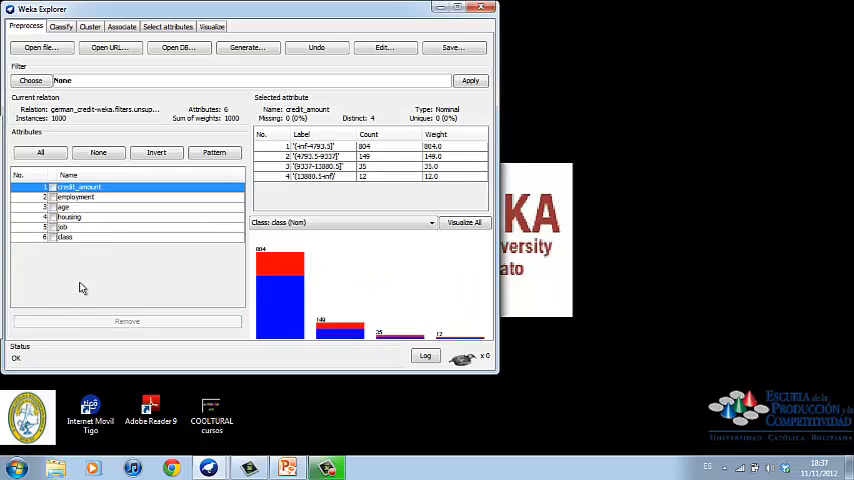
pyautogui.moveTo(91, 260)
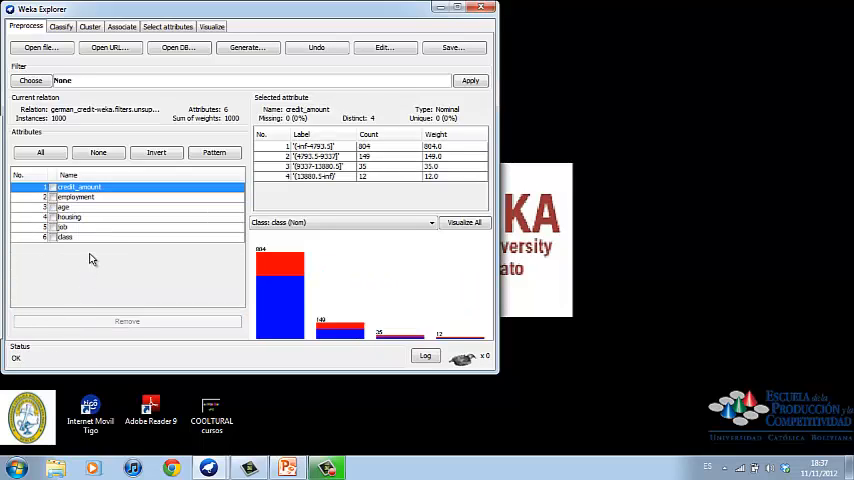
pyautogui.moveTo(88, 250)
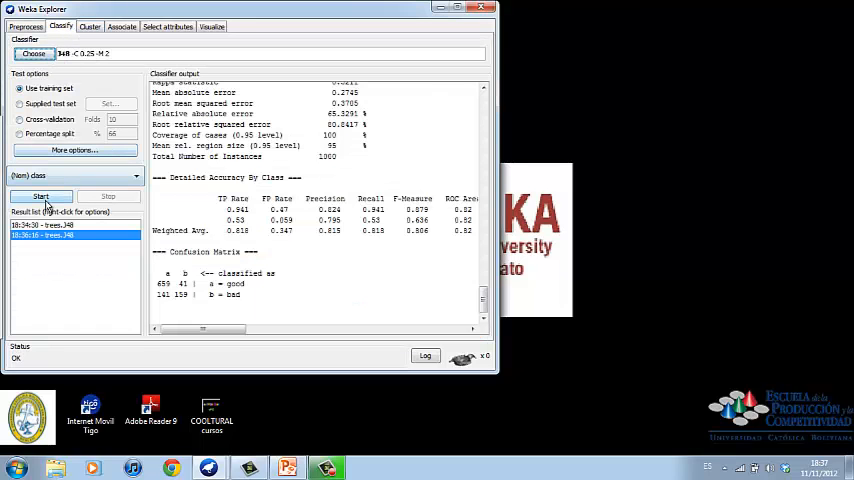
# Step: Rerun J48 on the six-attribute credit data and visualize its credit_amount-rooted tree
pyautogui.click(40, 196)
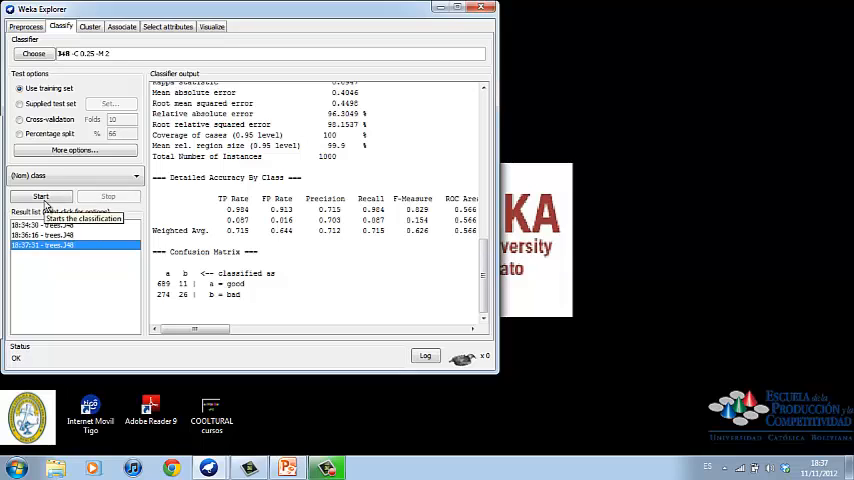
pyautogui.moveTo(45, 250)
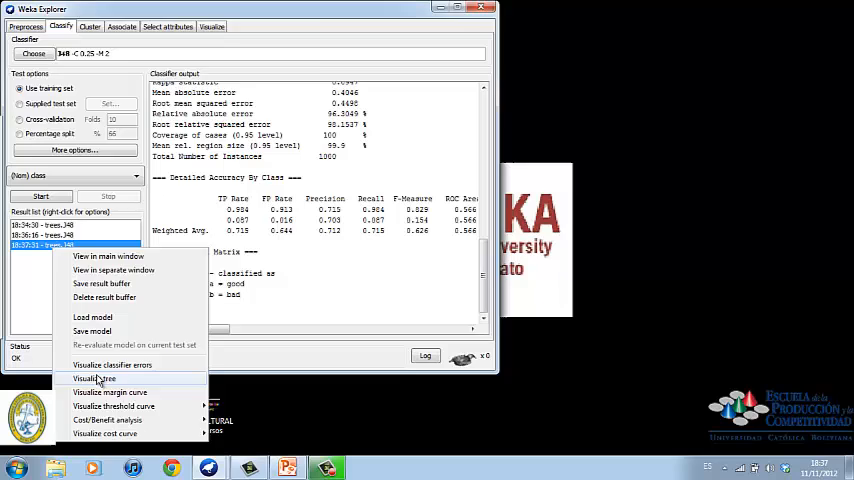
pyautogui.click(94, 378)
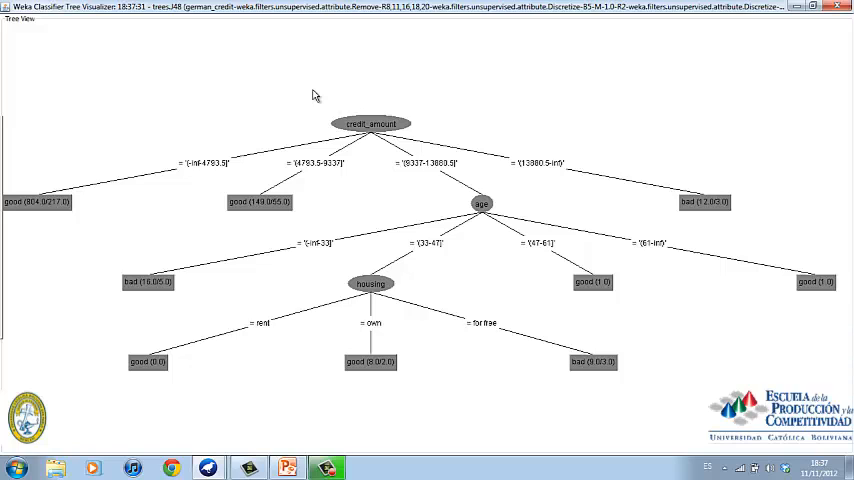
pyautogui.moveTo(442, 146)
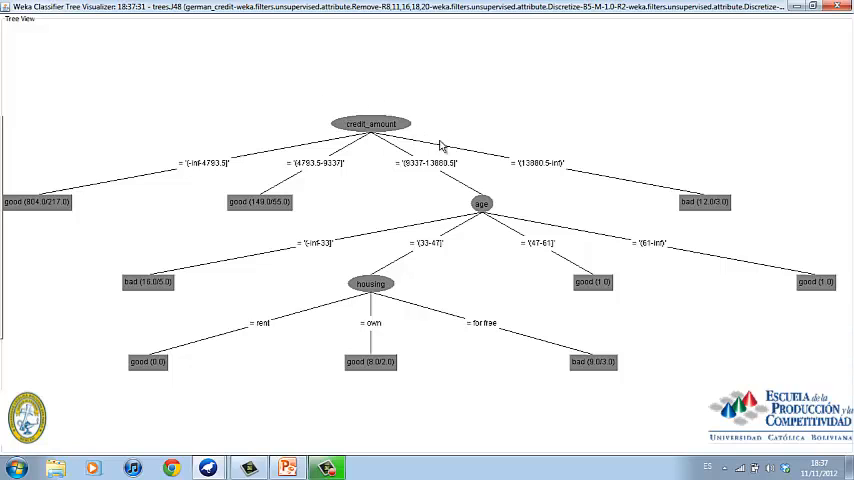
pyautogui.moveTo(348, 145)
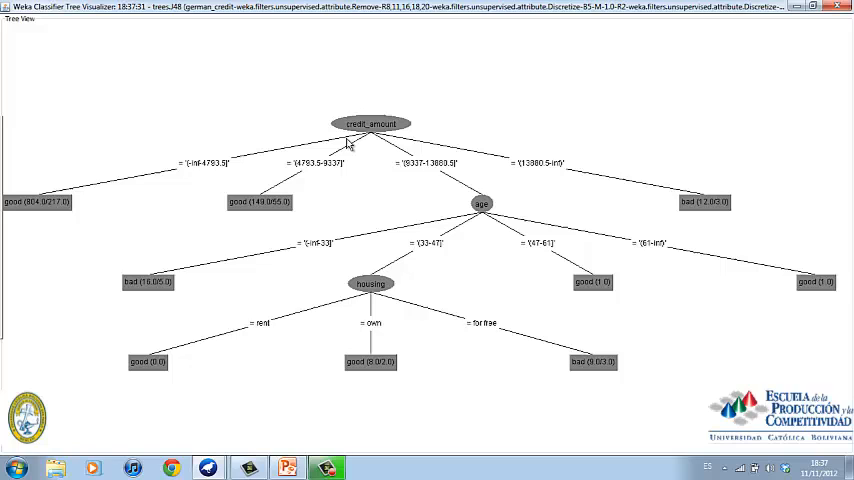
pyautogui.moveTo(363, 145)
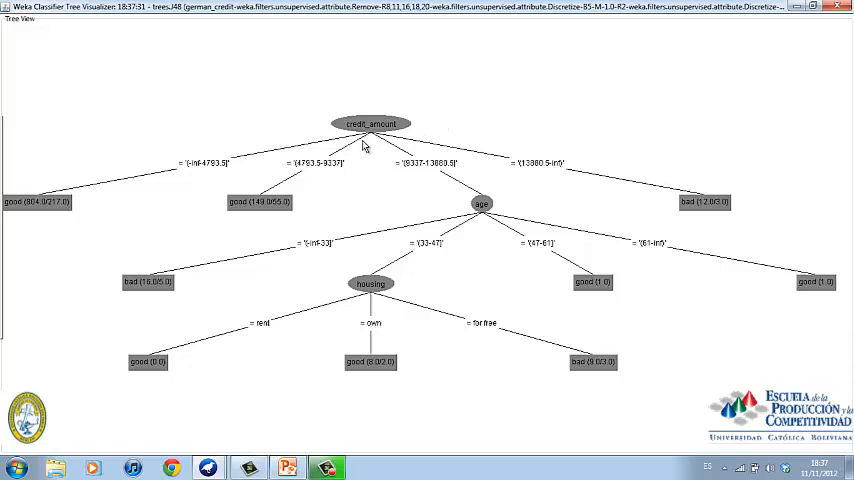
pyautogui.moveTo(198, 172)
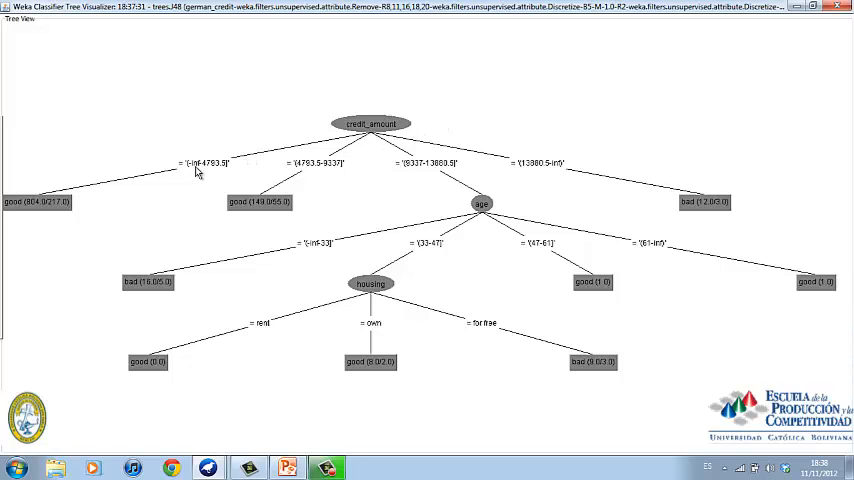
pyautogui.moveTo(340, 190)
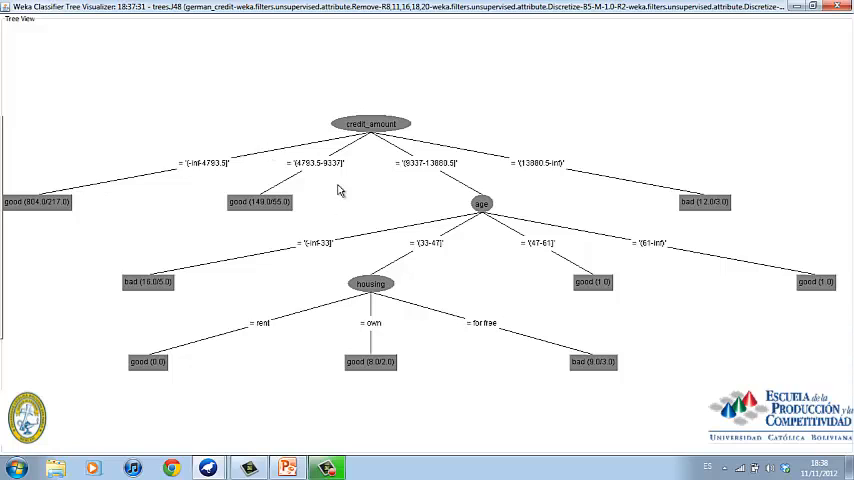
pyautogui.moveTo(160, 186)
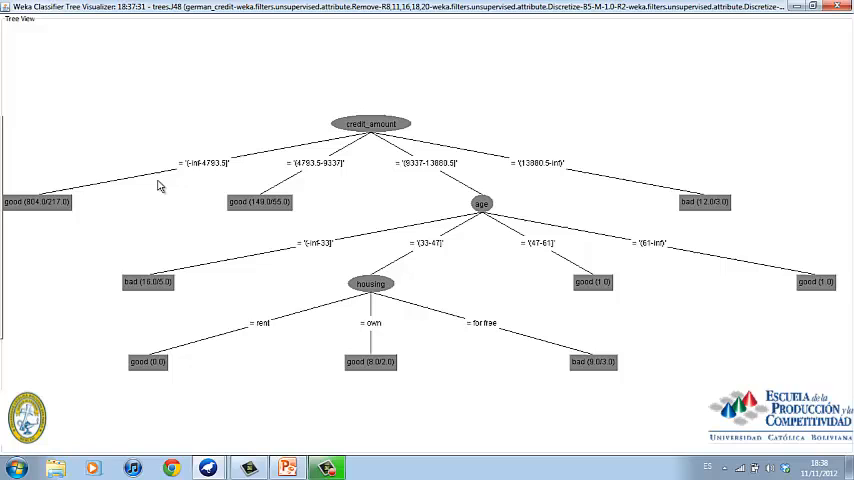
pyautogui.moveTo(447, 170)
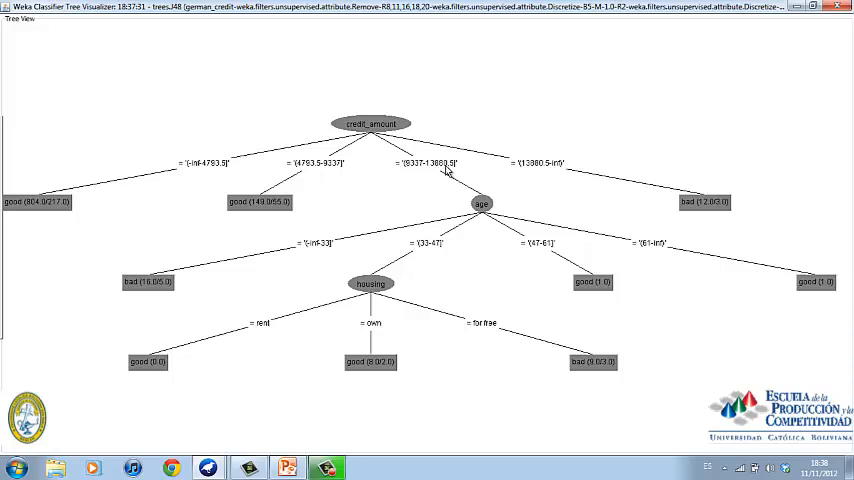
pyautogui.moveTo(412, 180)
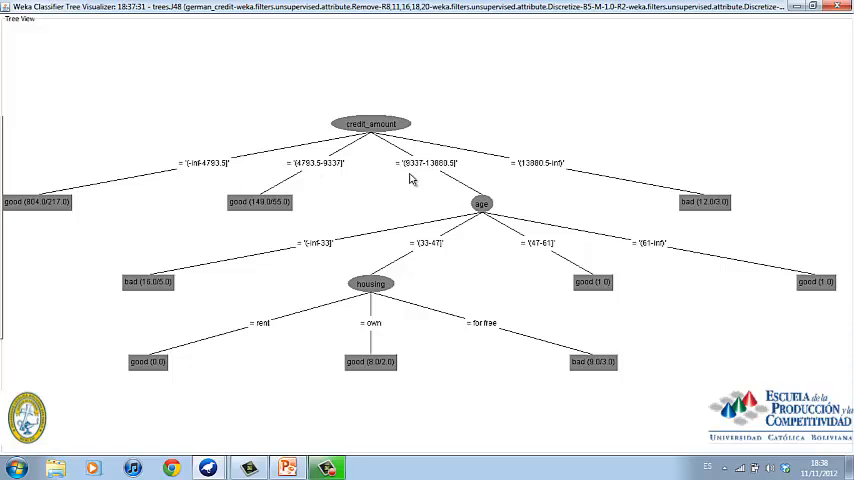
pyautogui.moveTo(485, 210)
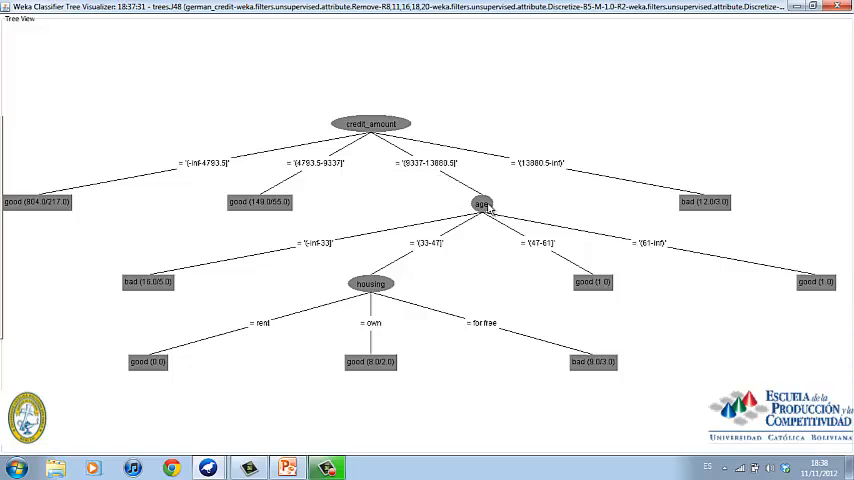
pyautogui.moveTo(495, 222)
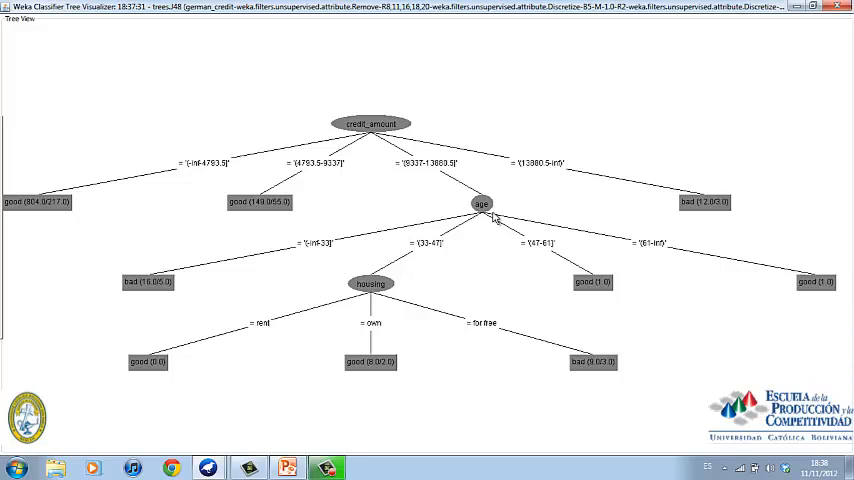
pyautogui.moveTo(575, 173)
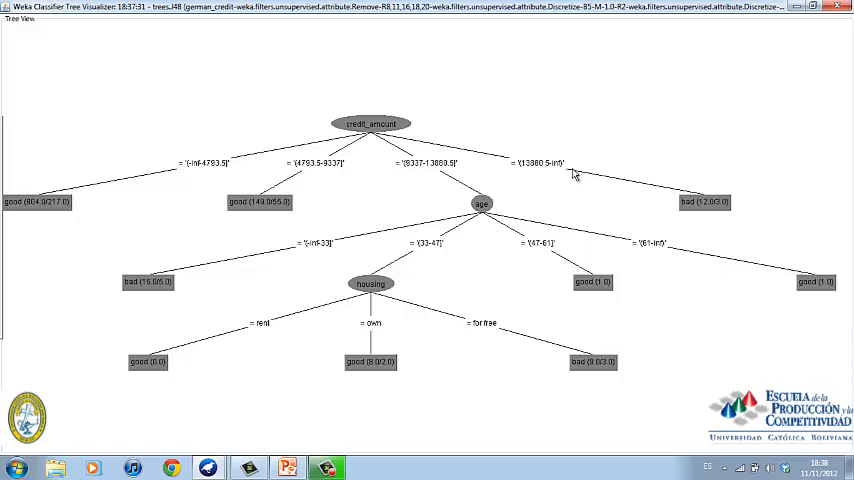
pyautogui.moveTo(715, 233)
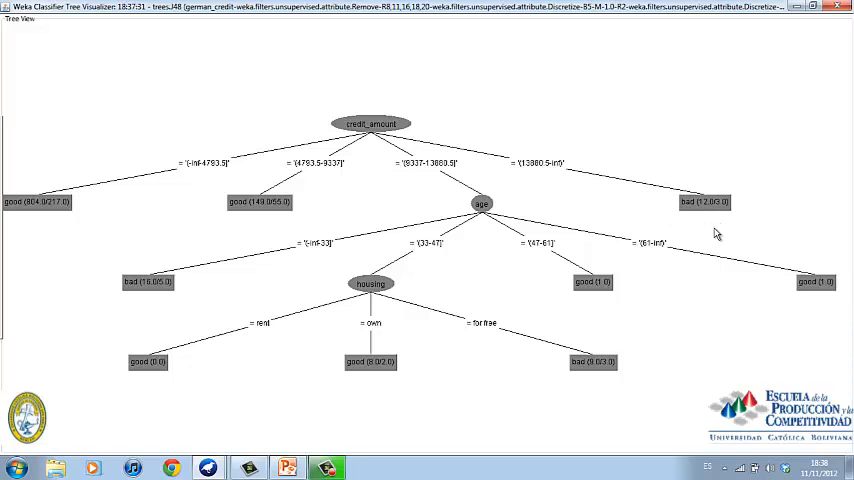
pyautogui.moveTo(665, 246)
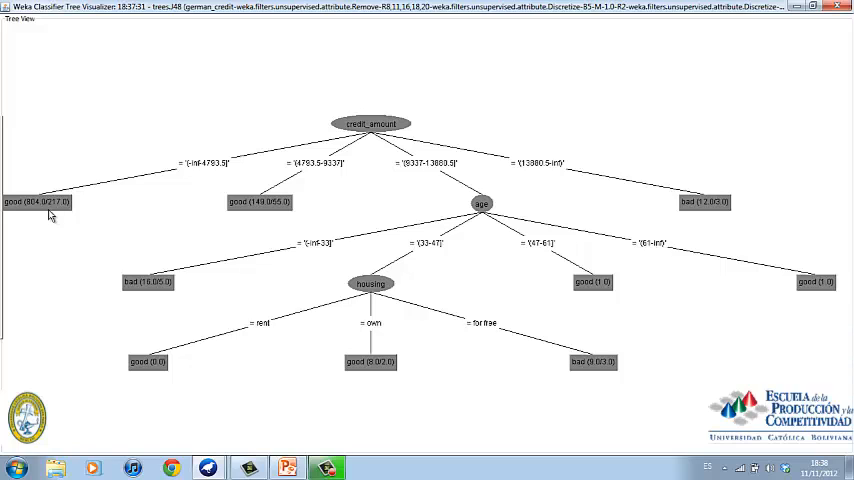
pyautogui.moveTo(258, 207)
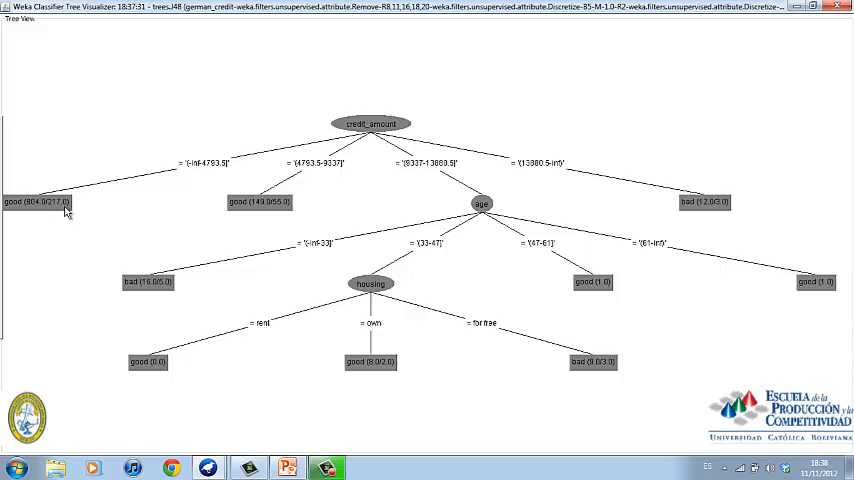
pyautogui.moveTo(70, 213)
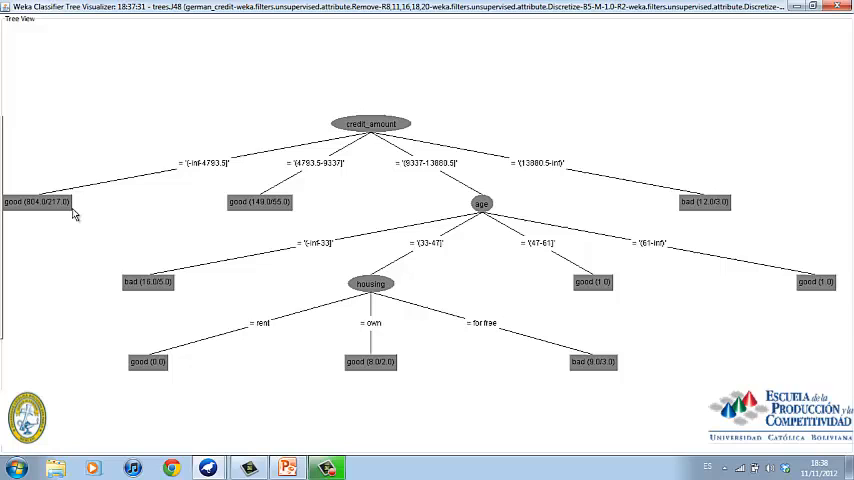
pyautogui.moveTo(432, 166)
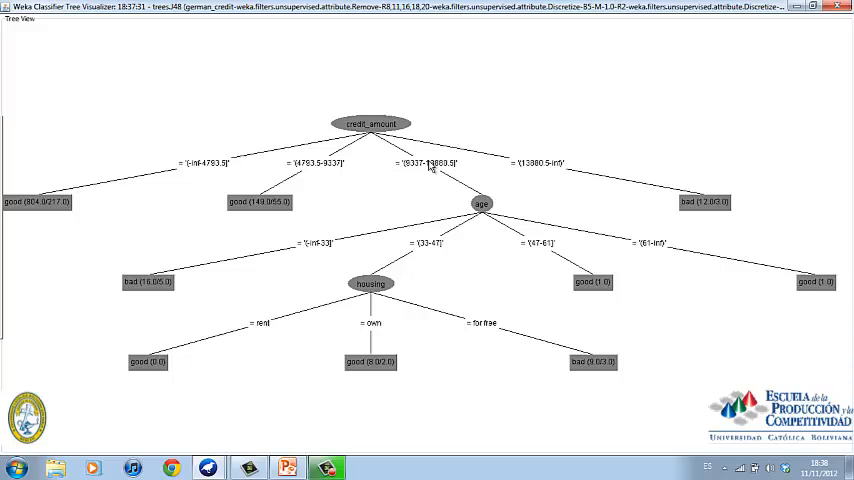
pyautogui.moveTo(452, 241)
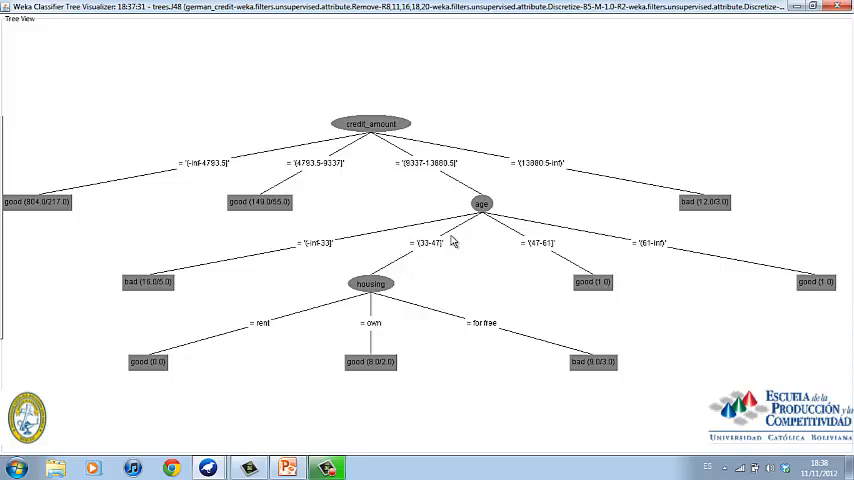
pyautogui.moveTo(409, 257)
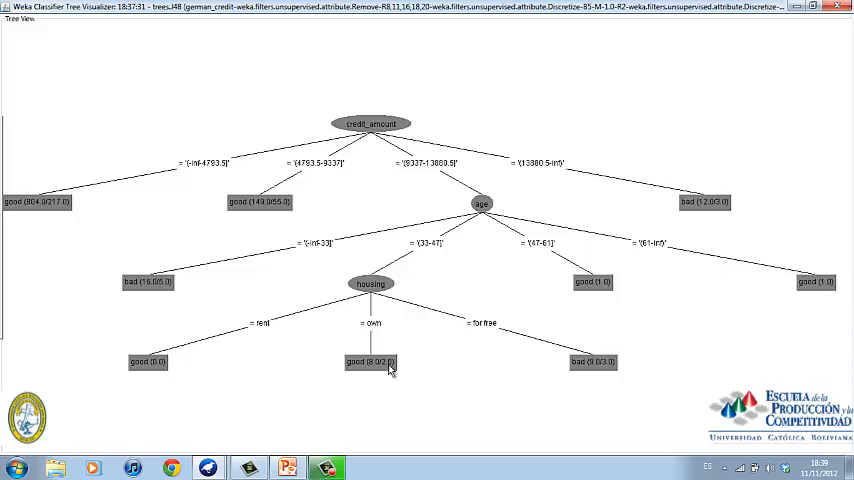
pyautogui.moveTo(840, 8)
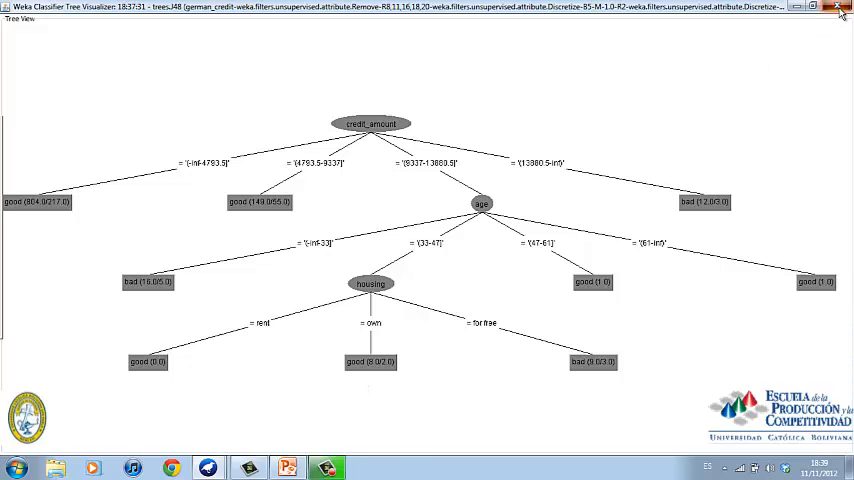
# Step: Close the Tree Visualizer and launch a new, empty Explorer from the GUI Chooser
pyautogui.click(840, 7)
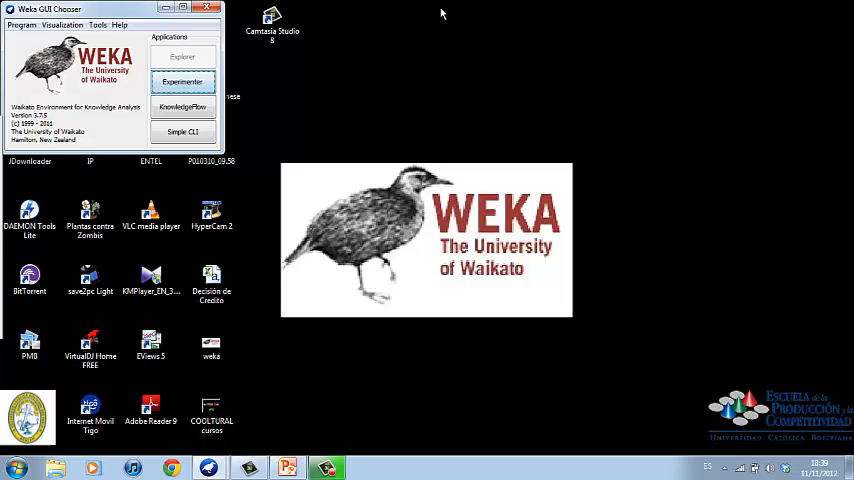
pyautogui.click(183, 57)
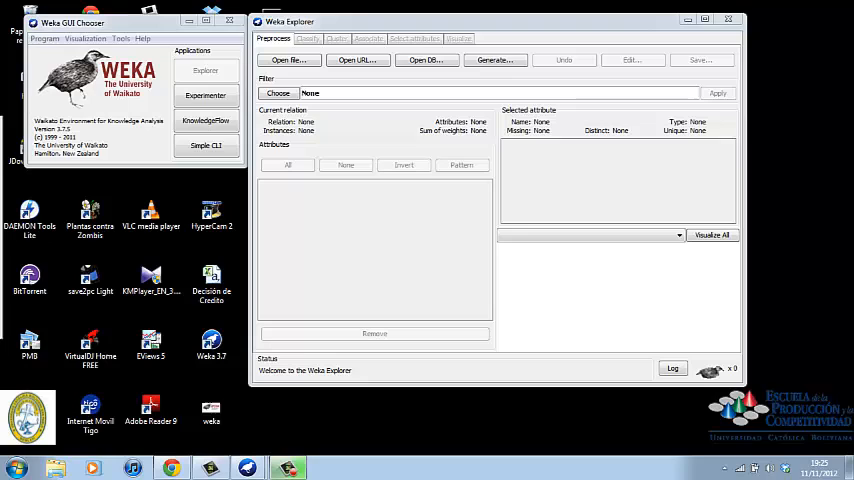
pyautogui.moveTo(638, 282)
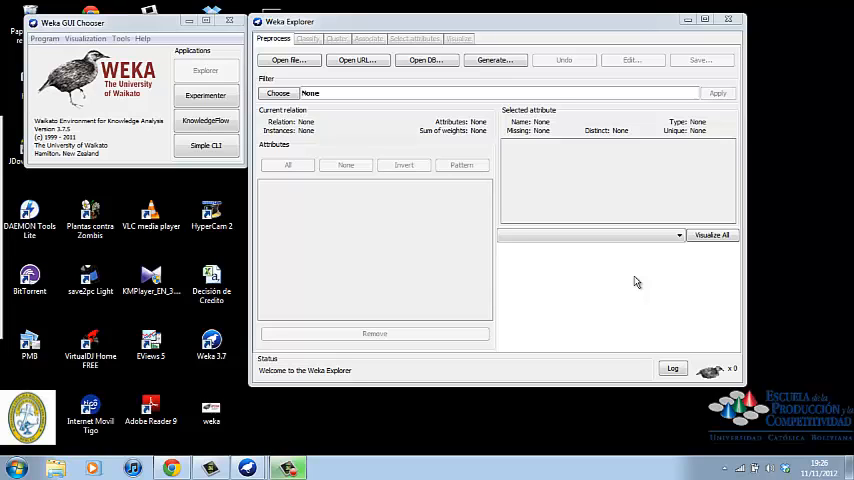
pyautogui.moveTo(633, 277)
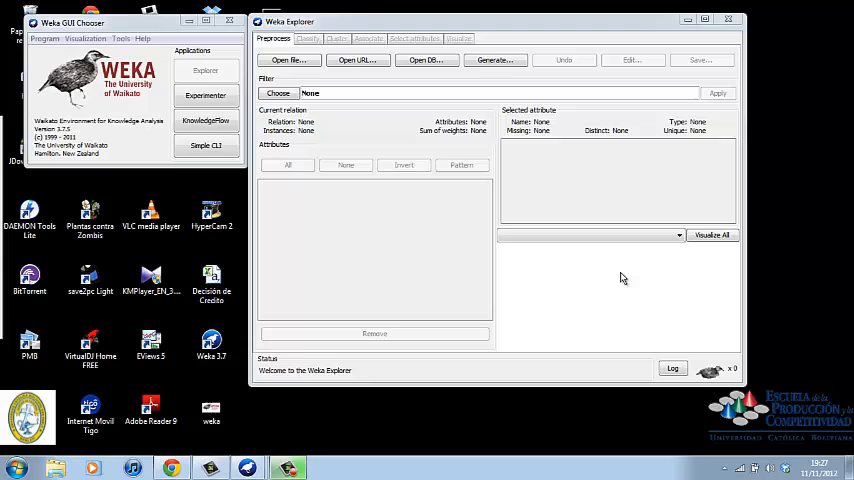
pyautogui.moveTo(620, 276)
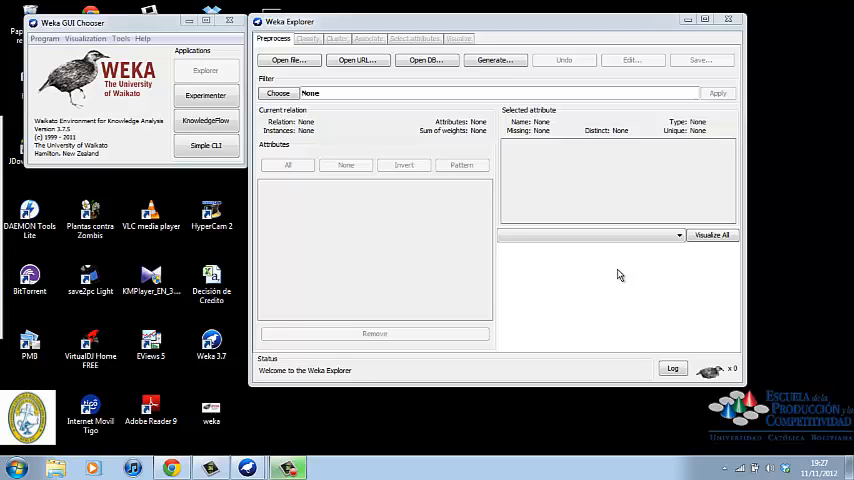